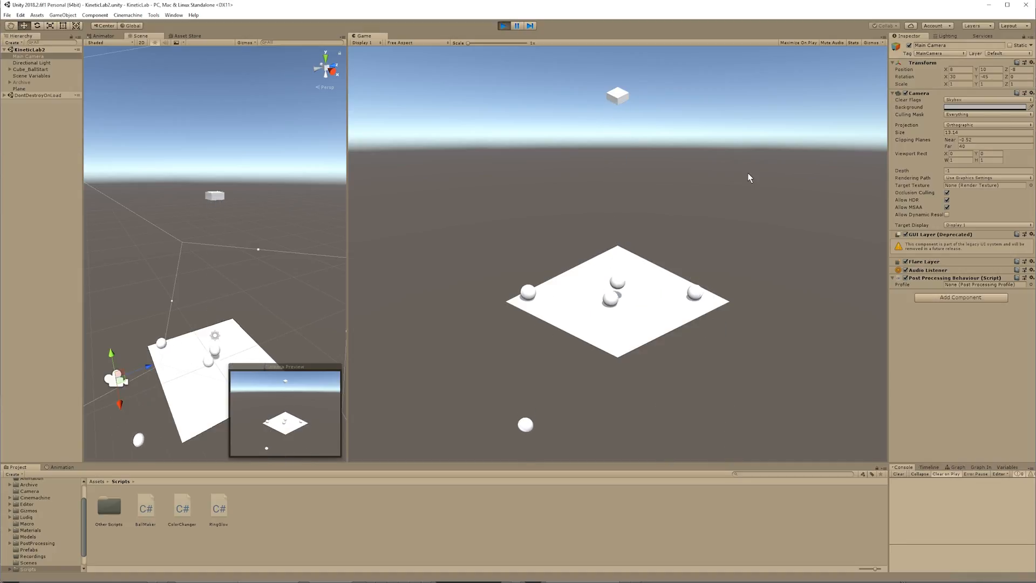
- Stop the running game preview so the KineticLab scene returns to editing
click(504, 26)
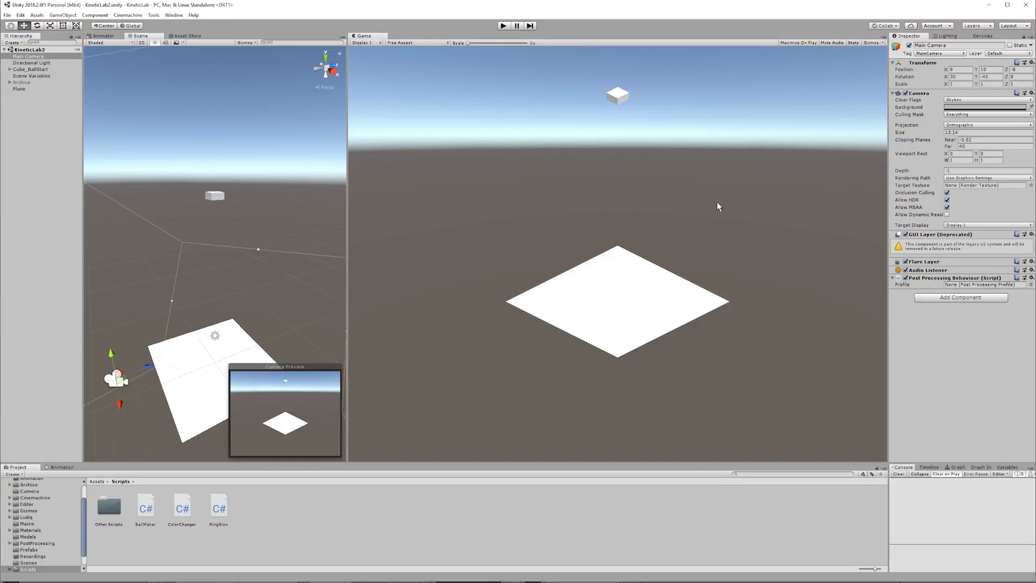
mouse_move(693, 198)
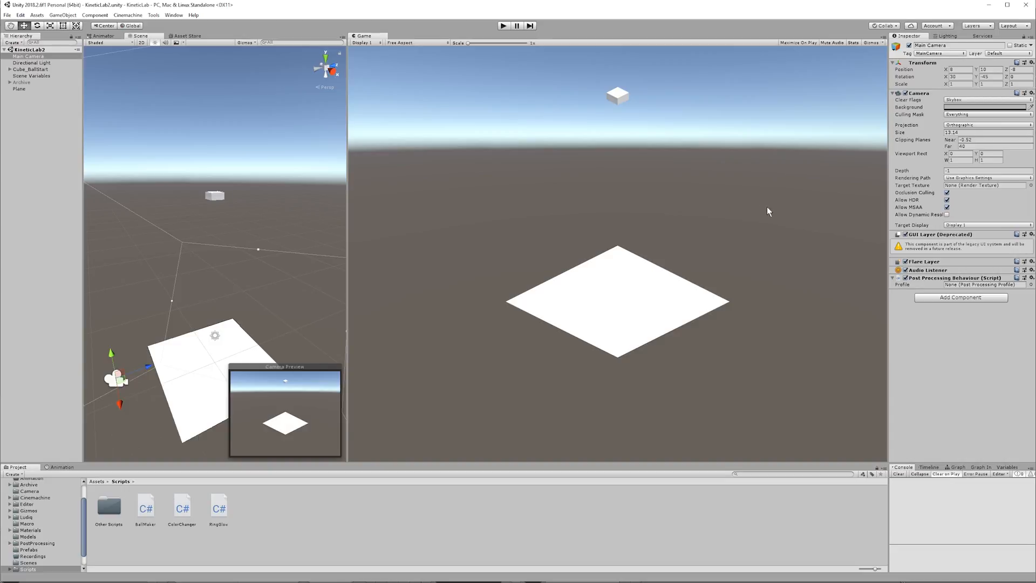
mouse_move(767, 193)
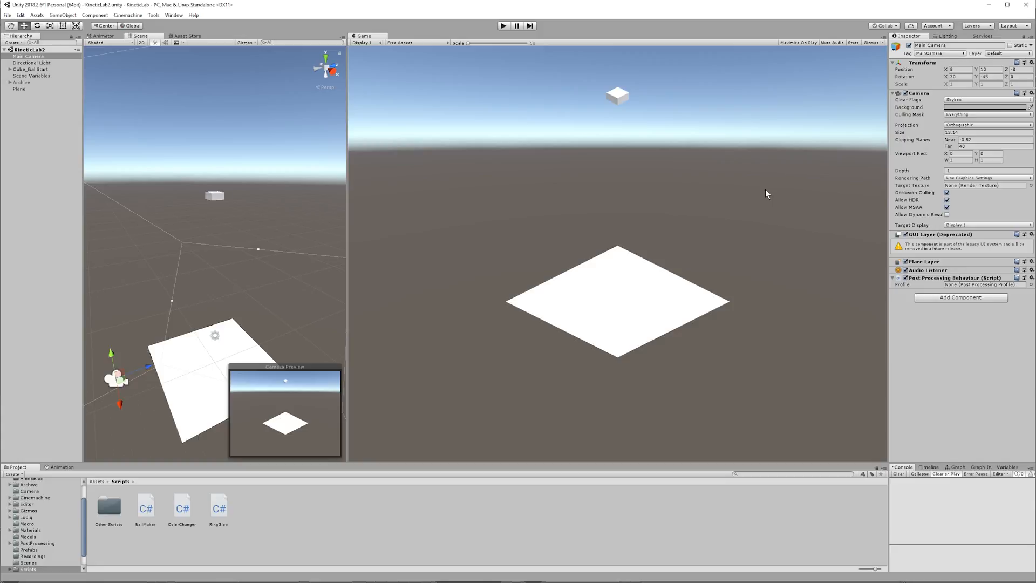
mouse_move(742, 189)
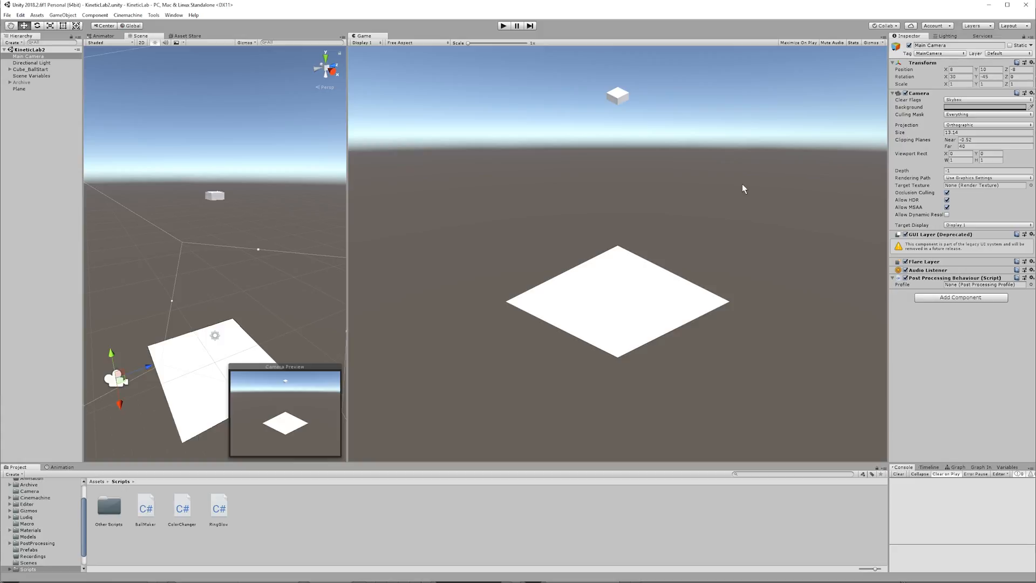
mouse_move(486, 520)
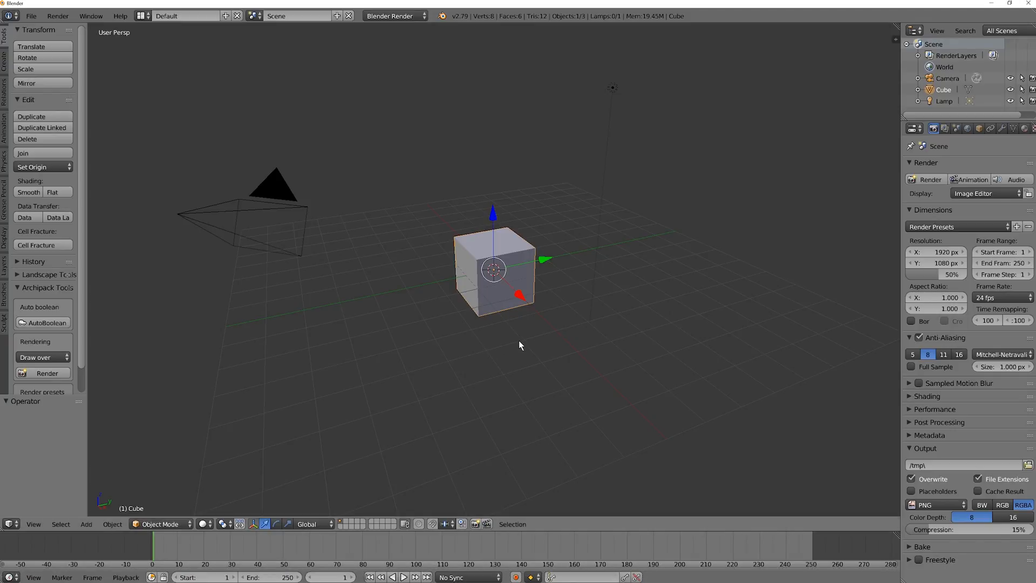
mouse_move(420, 226)
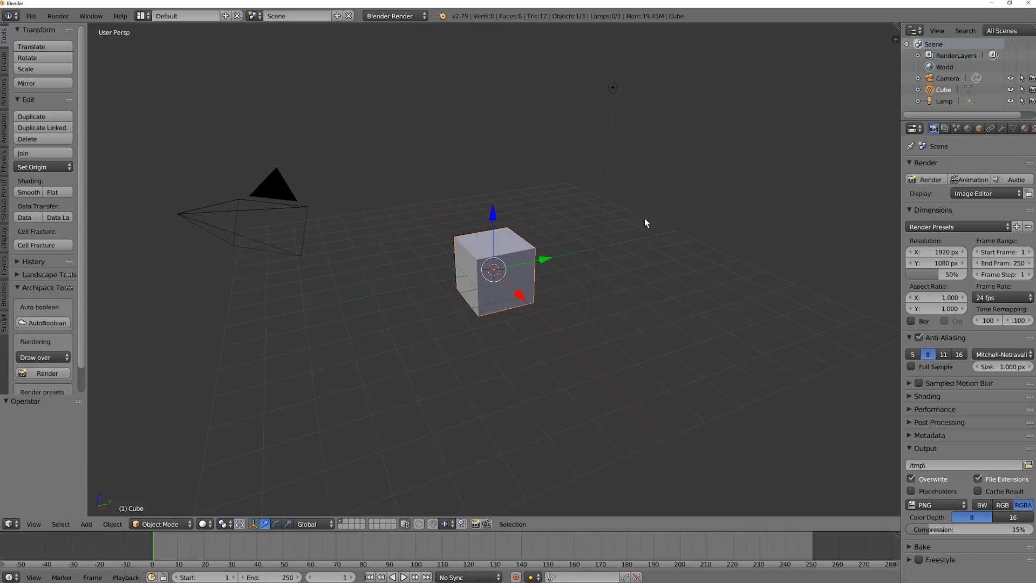
mouse_move(616, 207)
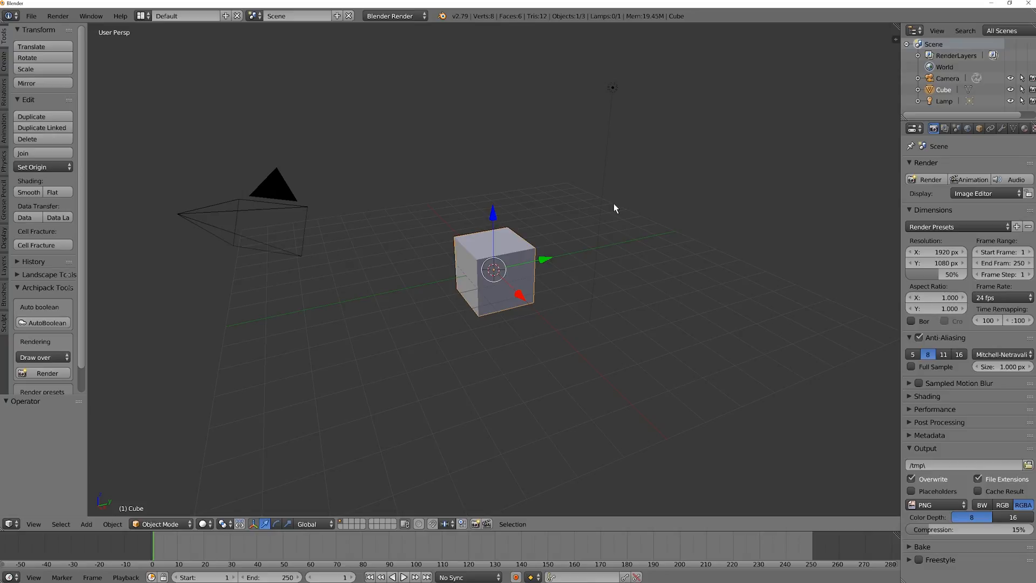
mouse_move(445, 266)
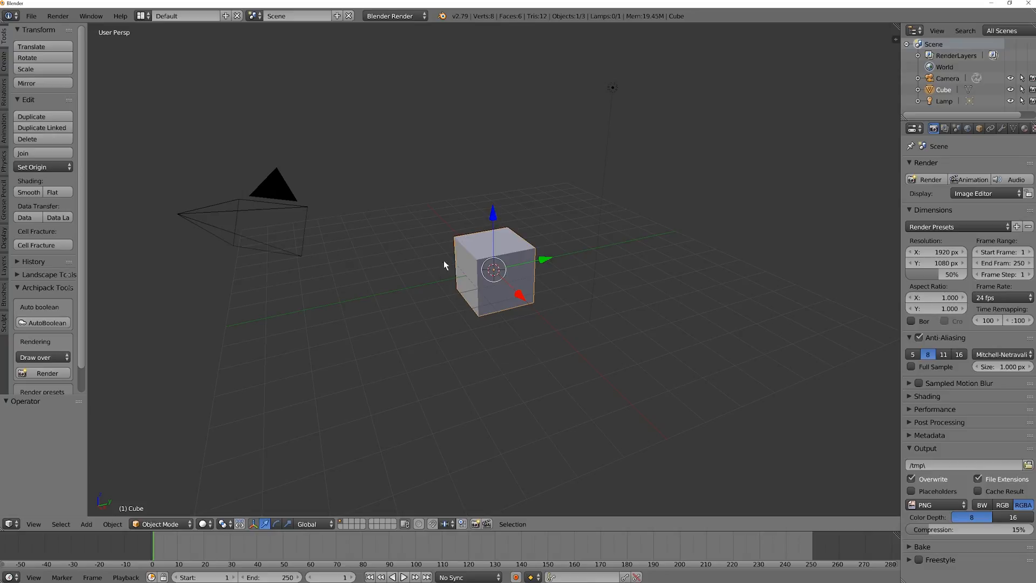
mouse_move(612, 216)
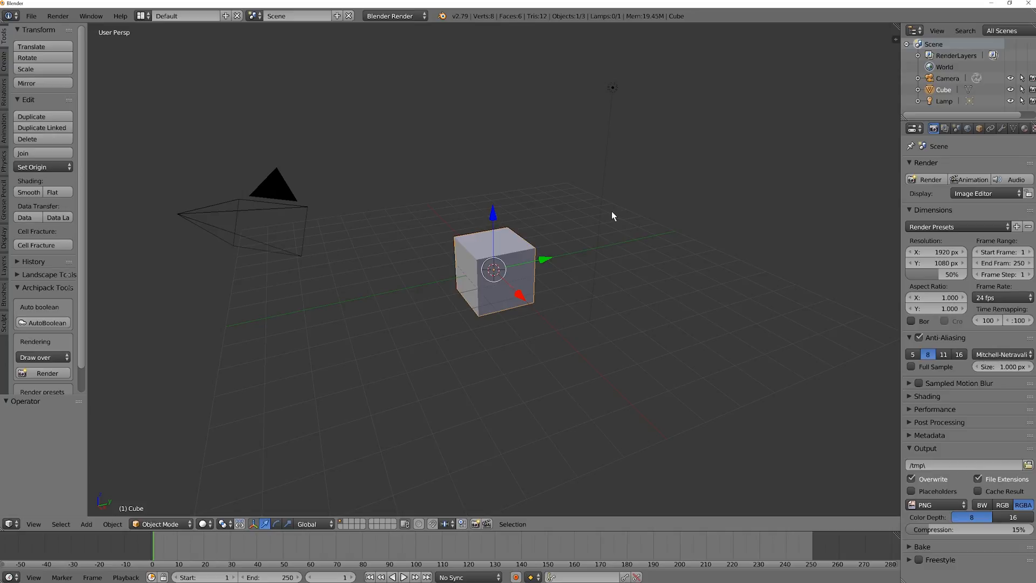
- Delete the default cube, leaving only the camera and lamp
key(x)
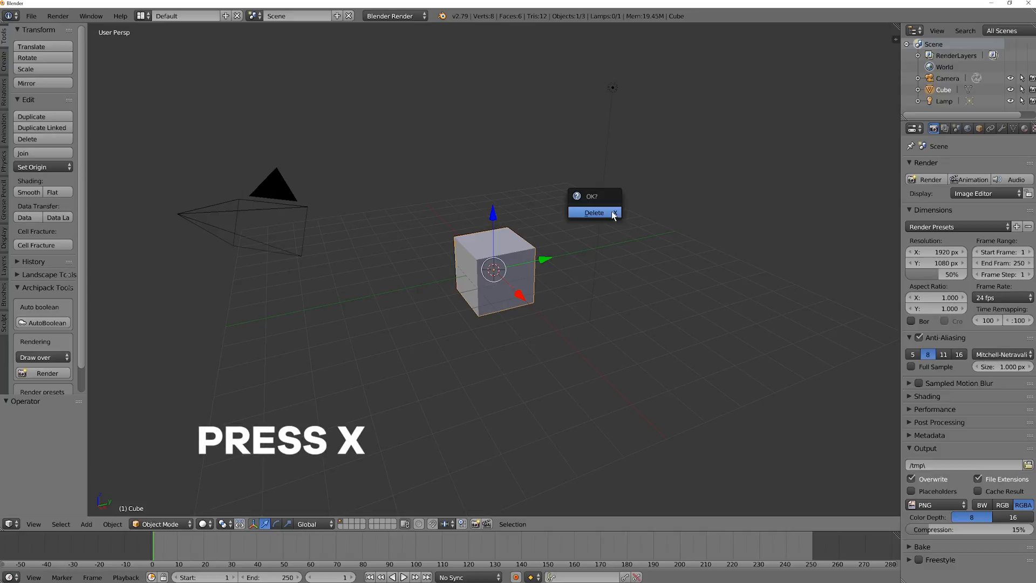
click(592, 212)
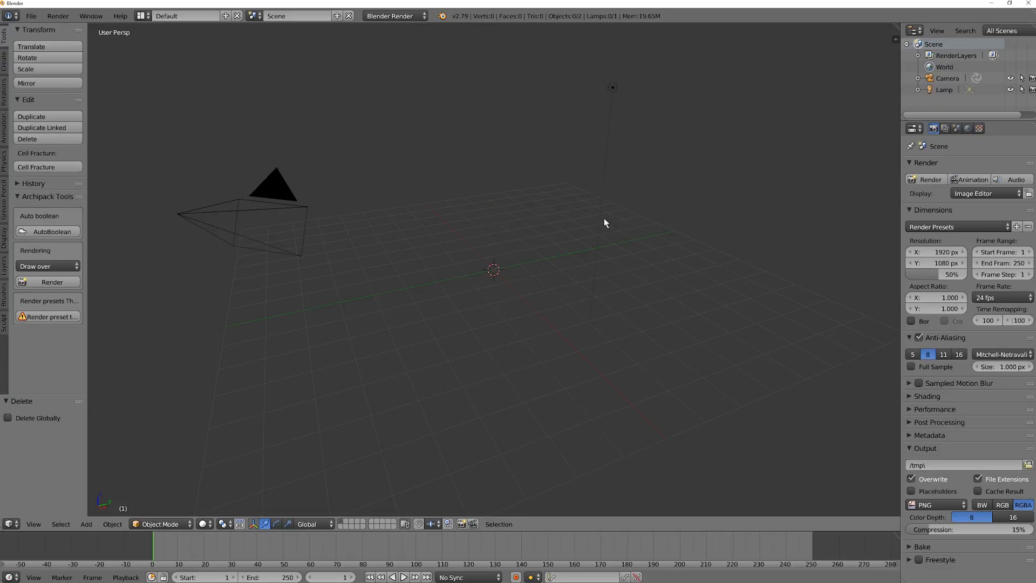
mouse_move(621, 227)
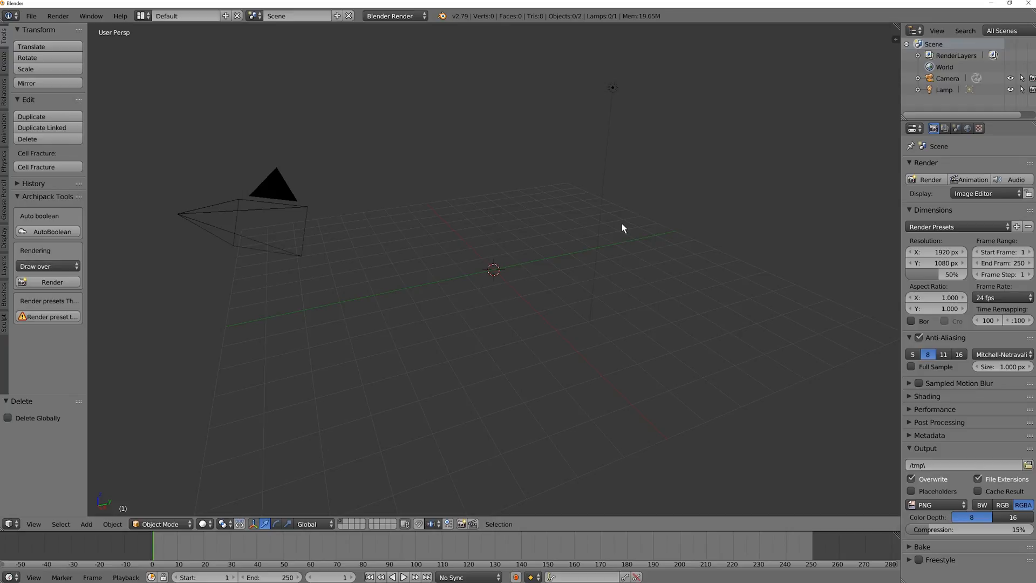
- Add a Torus mesh at the centre of the scene from the Add > Mesh menu
key(shift+a)
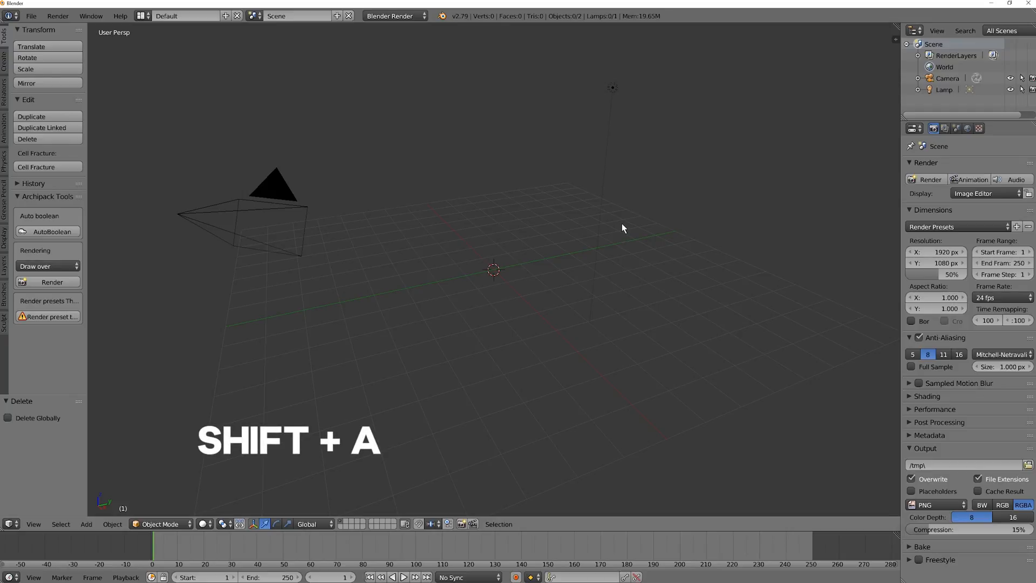
key(shift+a)
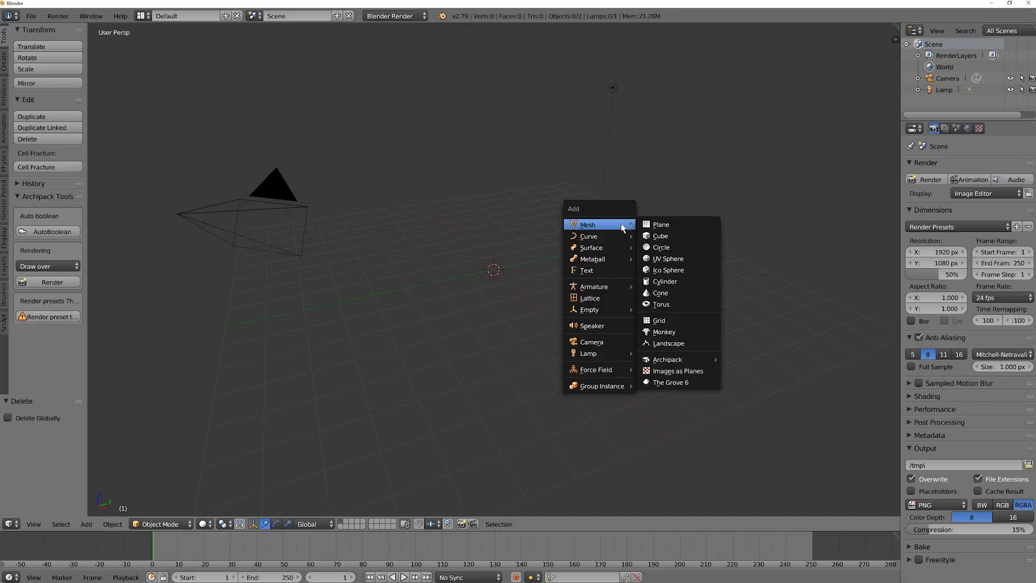
mouse_move(661, 236)
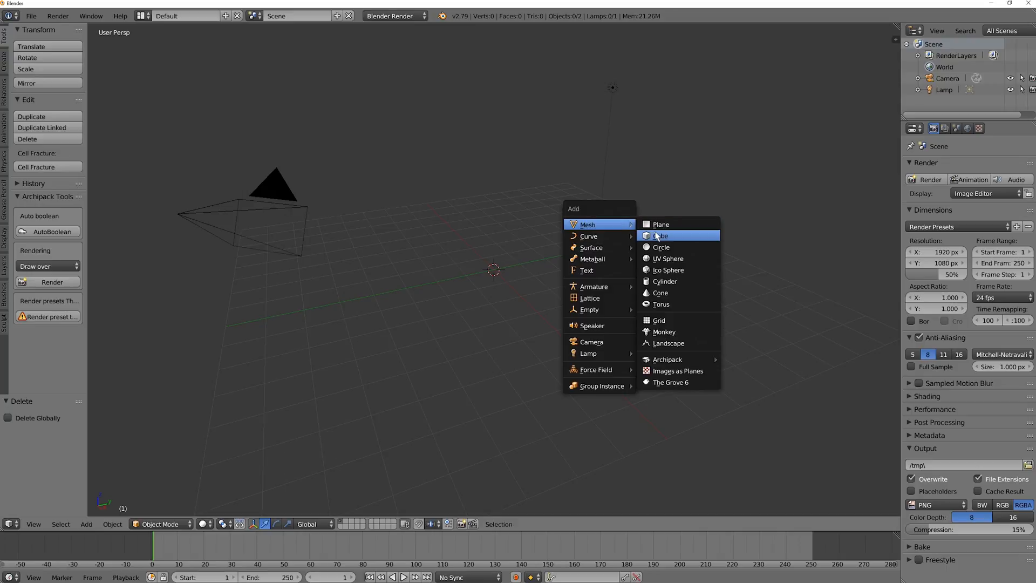
mouse_move(670, 304)
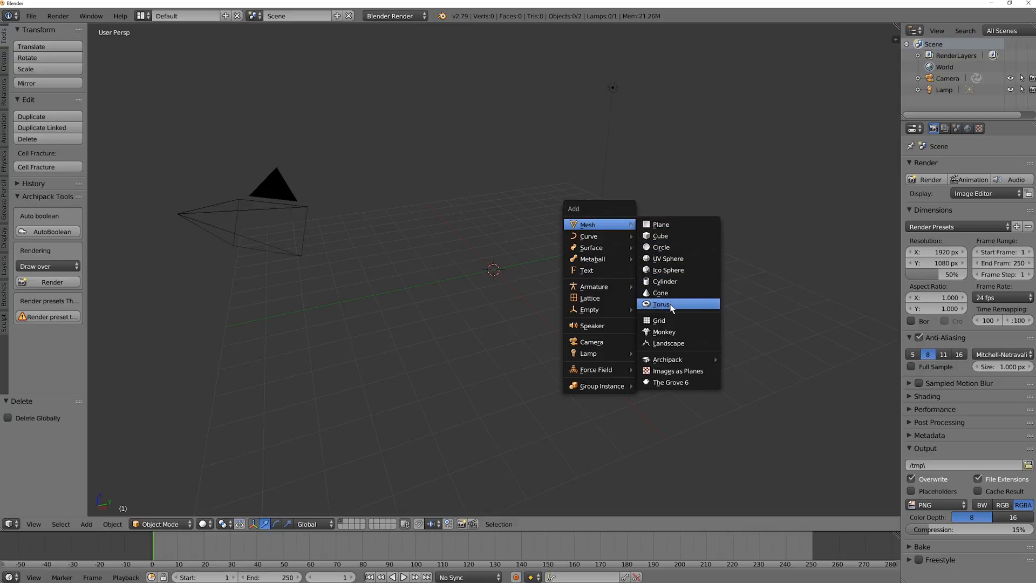
click(661, 304)
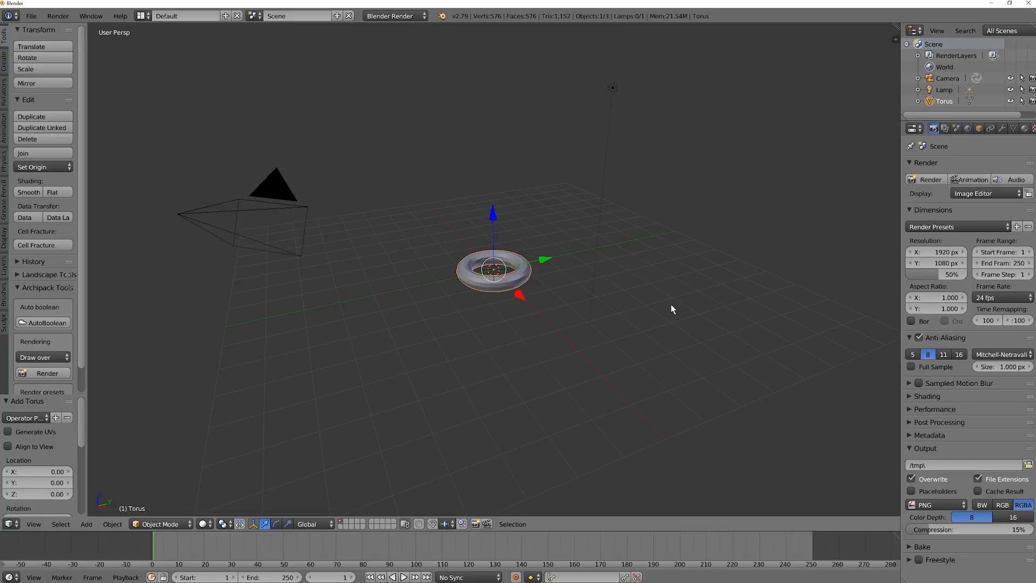
mouse_move(537, 351)
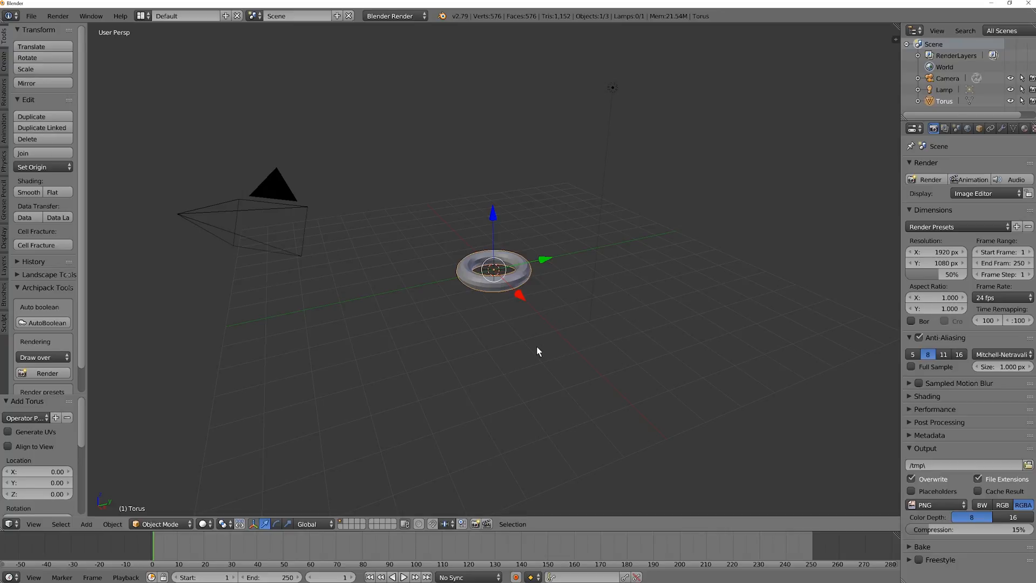
mouse_move(71, 212)
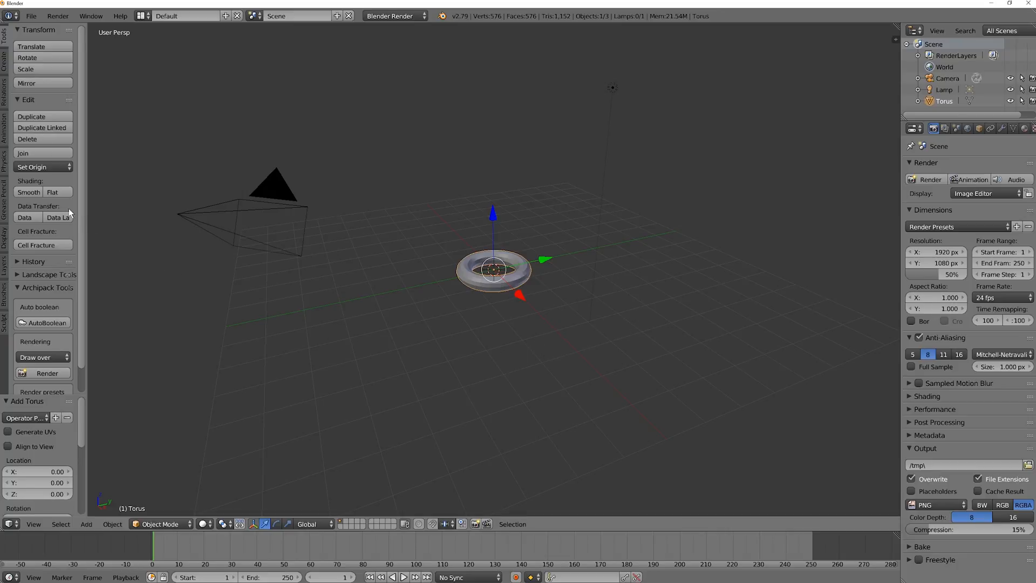
- Set the torus to Smooth shading, briefly trying Flat before returning to Smooth
click(28, 192)
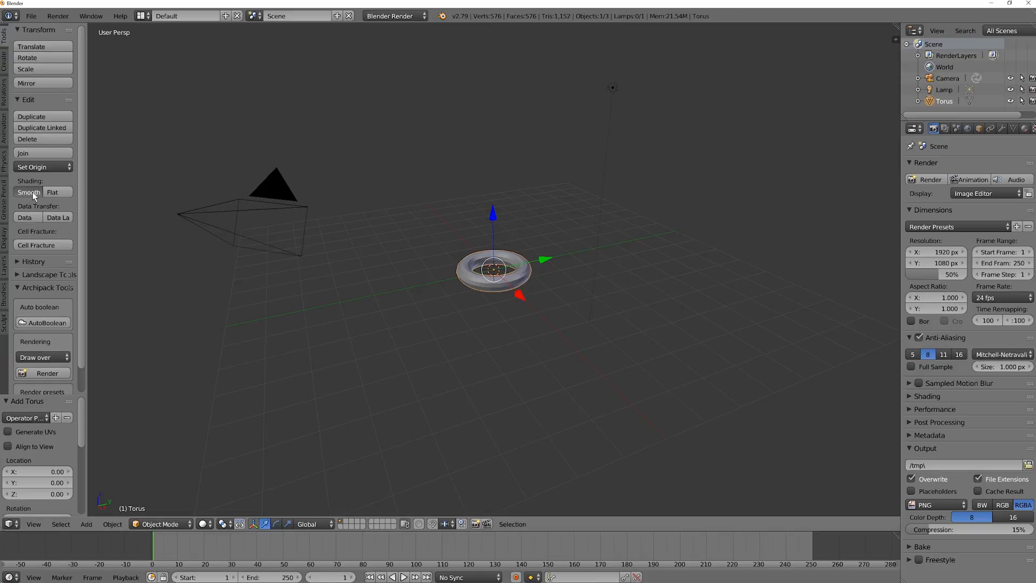
click(28, 192)
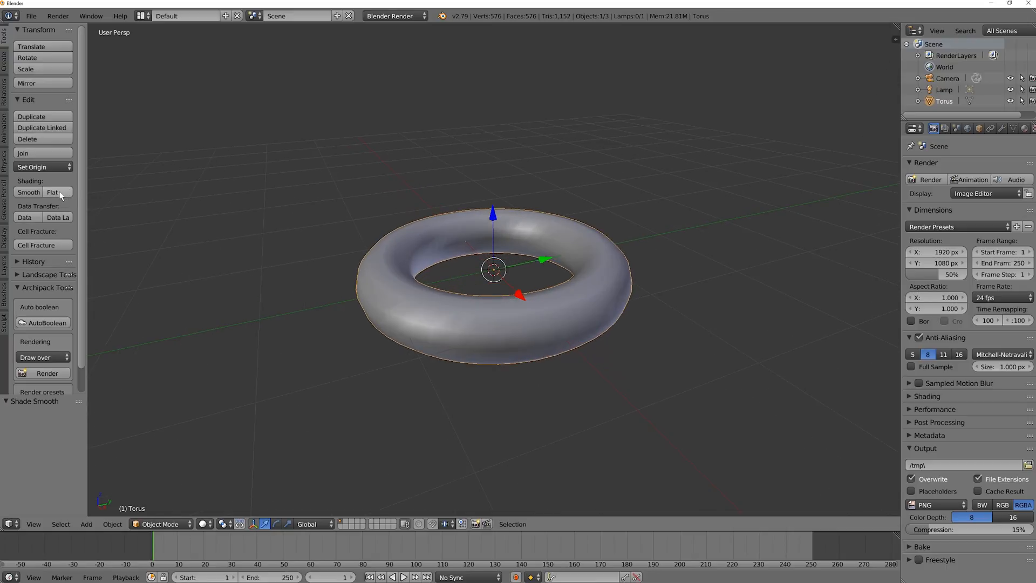
click(52, 192)
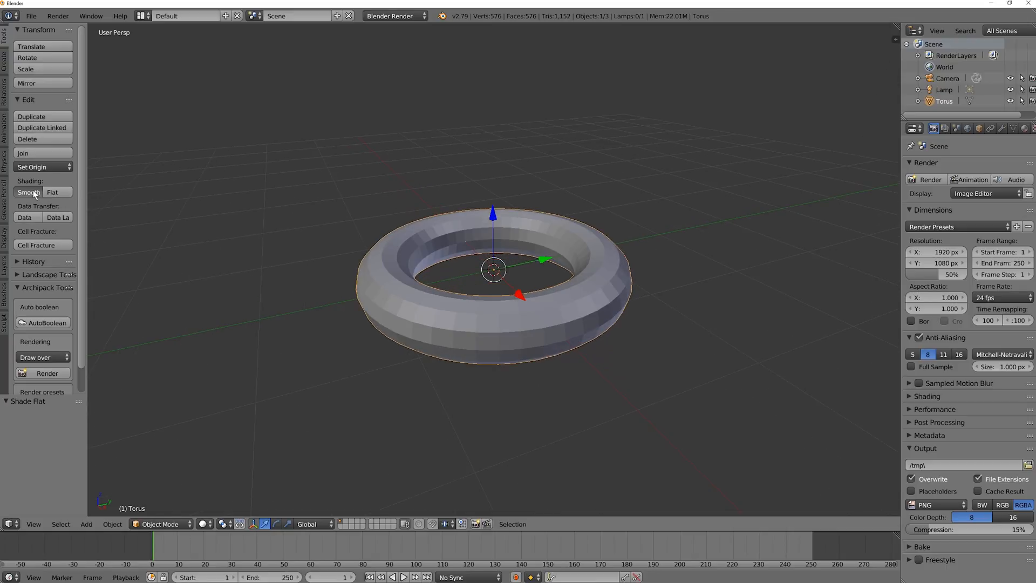
click(28, 192)
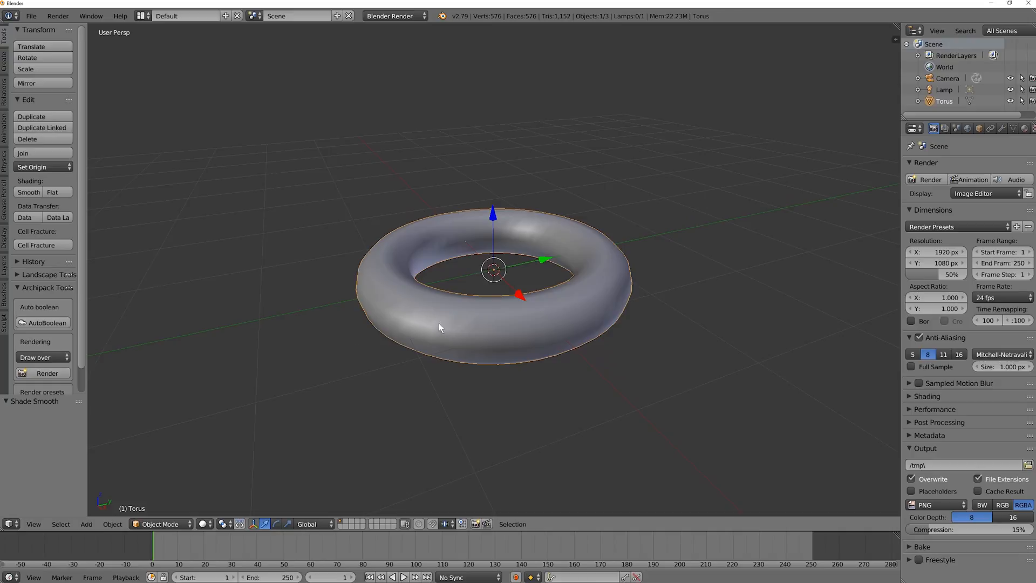
mouse_move(31, 16)
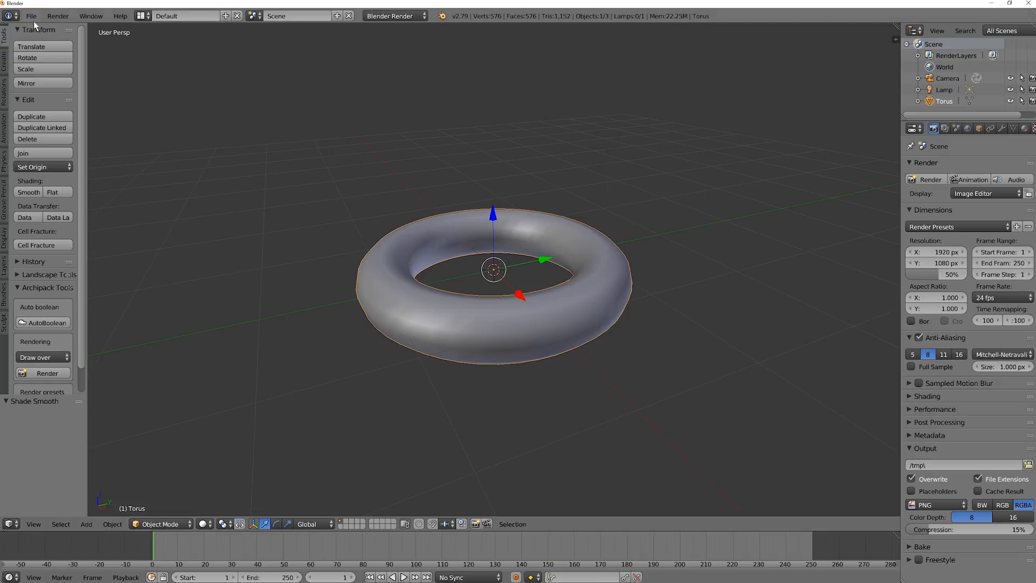
mouse_move(212, 183)
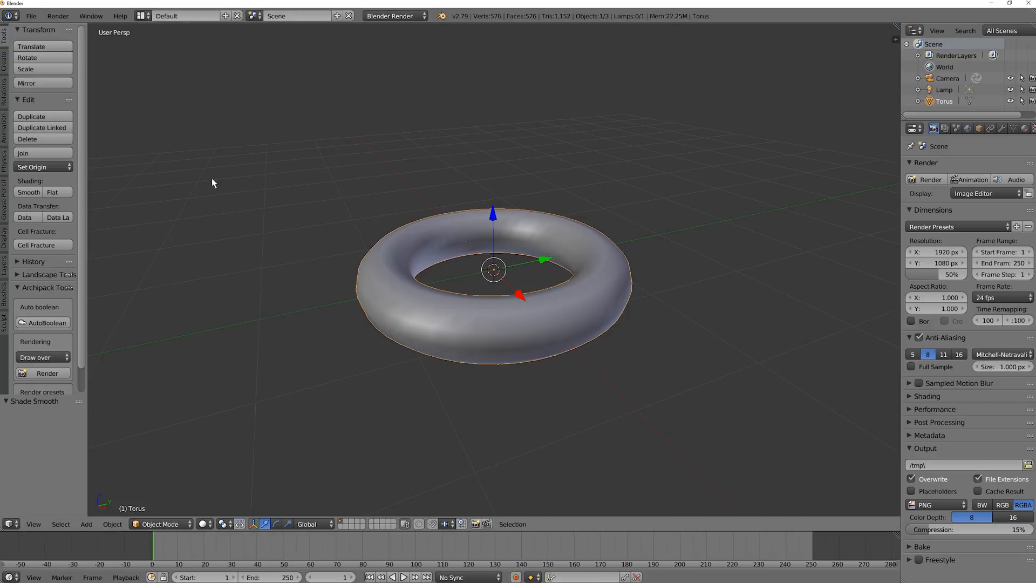
- Save the torus as Ring.blend in D:\KineticLab\Assets
click(30, 16)
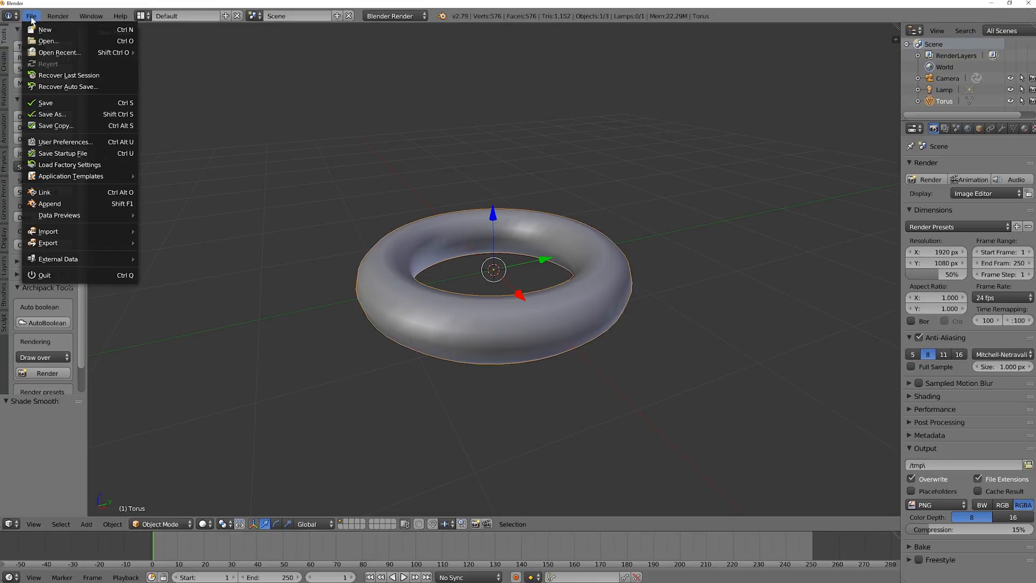
mouse_move(56, 113)
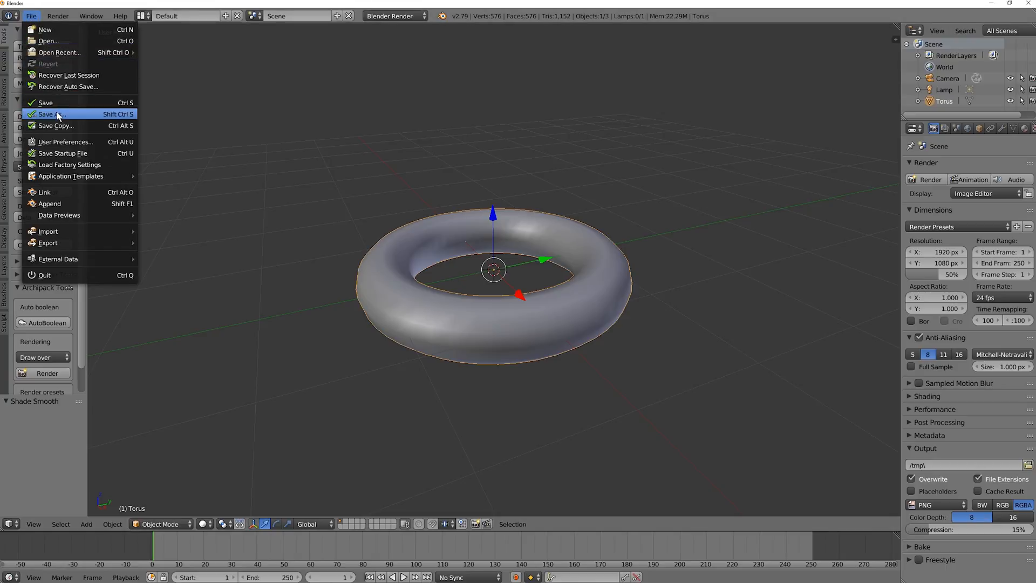
click(51, 113)
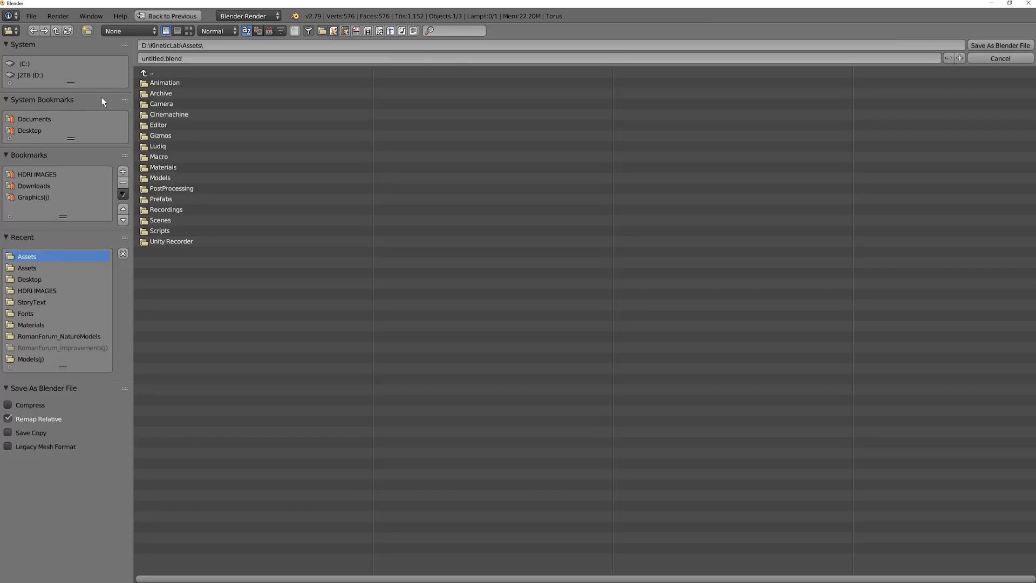
click(160, 58)
text(Ring)
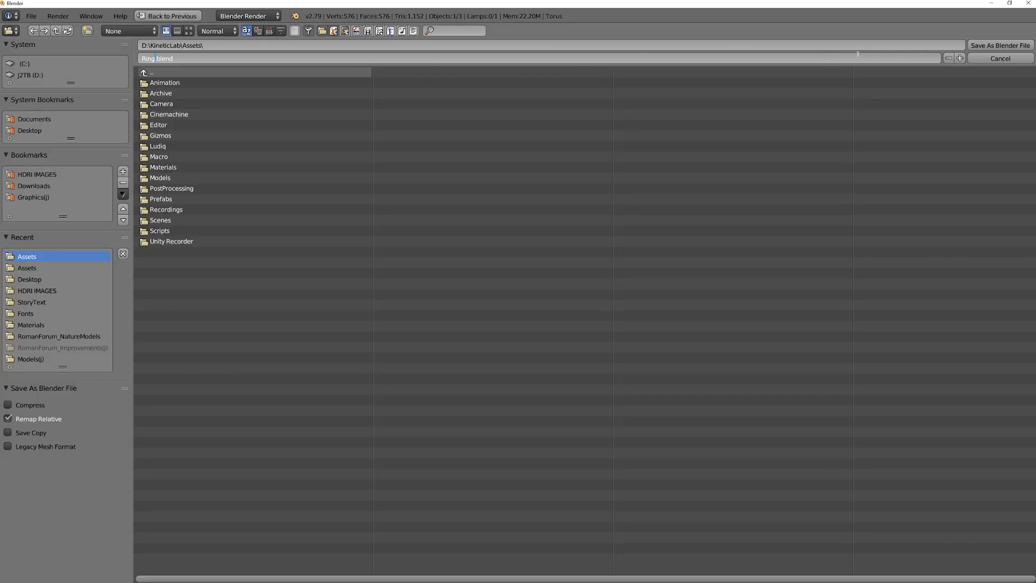
click(999, 45)
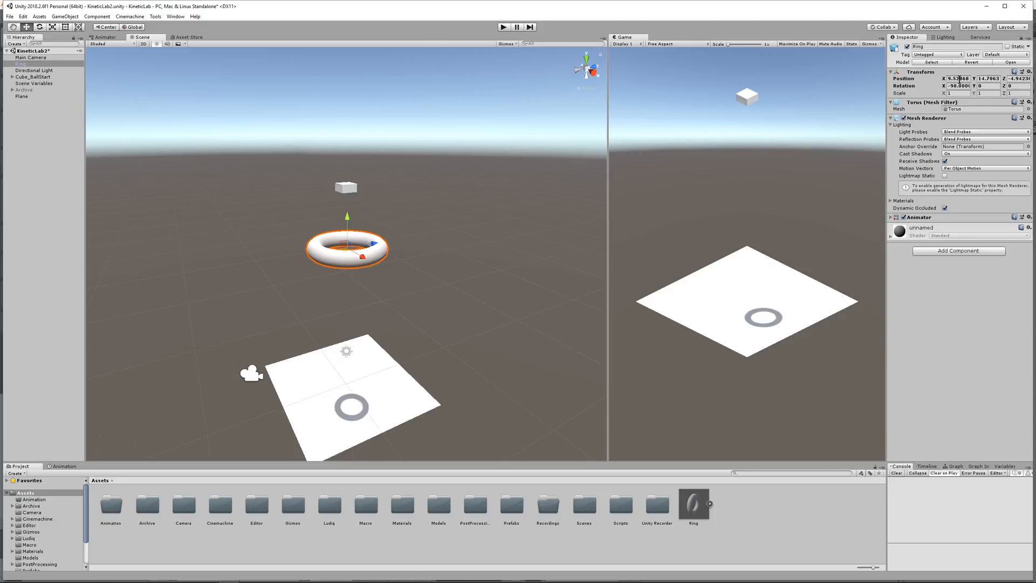
- Zero the Ring's Transform position and raise it on Y to sit just below the cube
click(957, 78)
text(0)
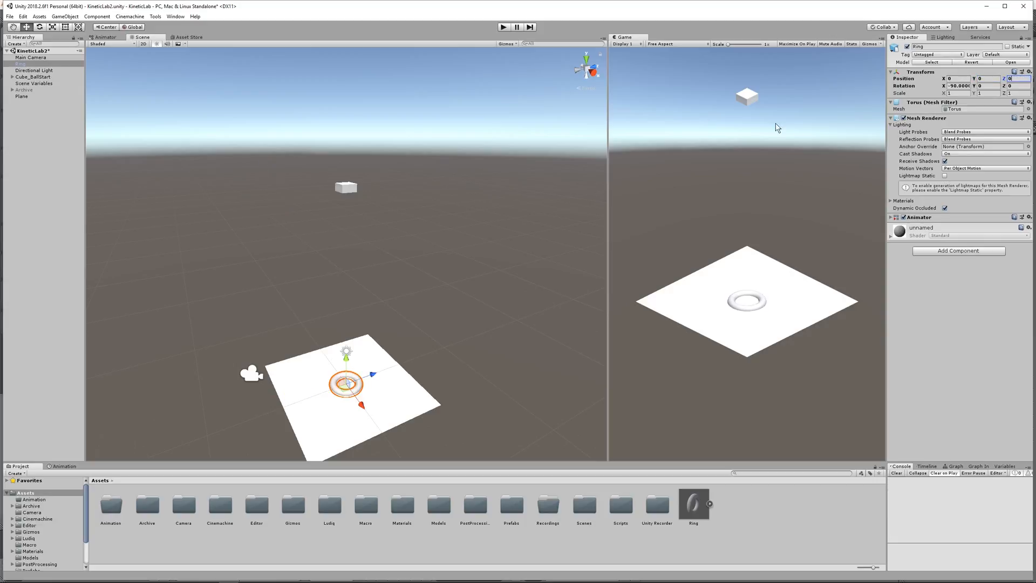
click(22, 96)
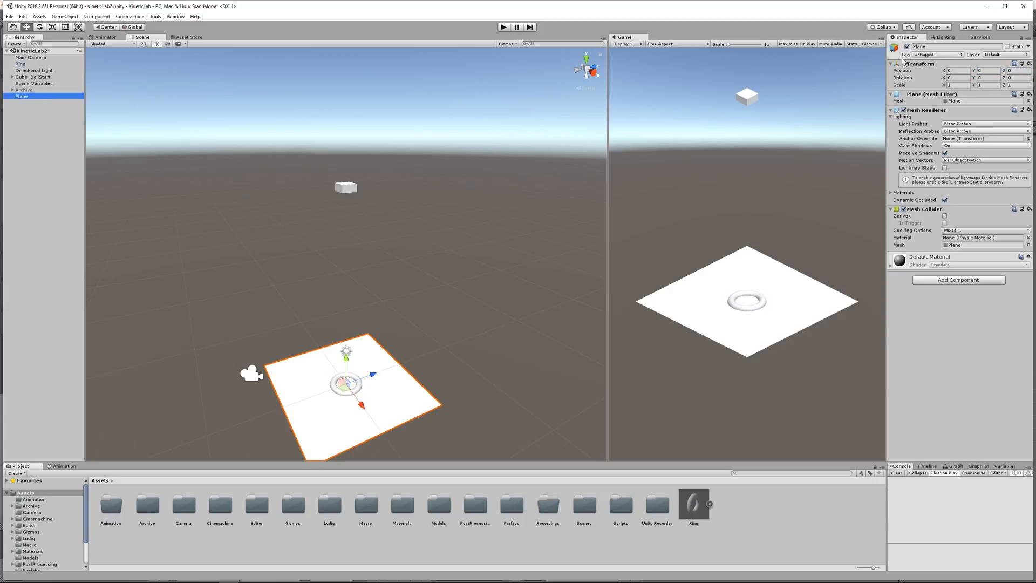
click(240, 290)
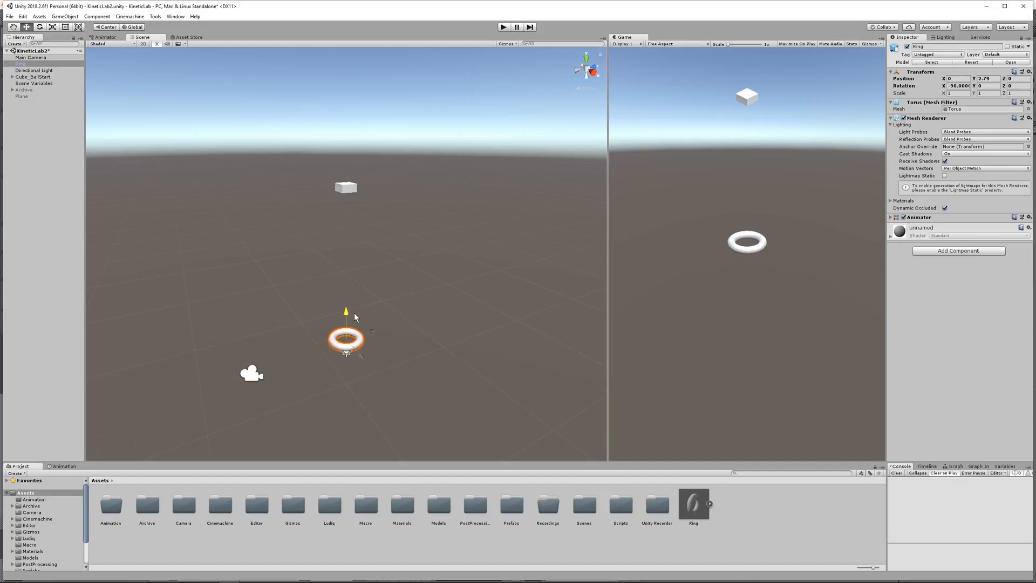
drag(346, 310, 345, 224)
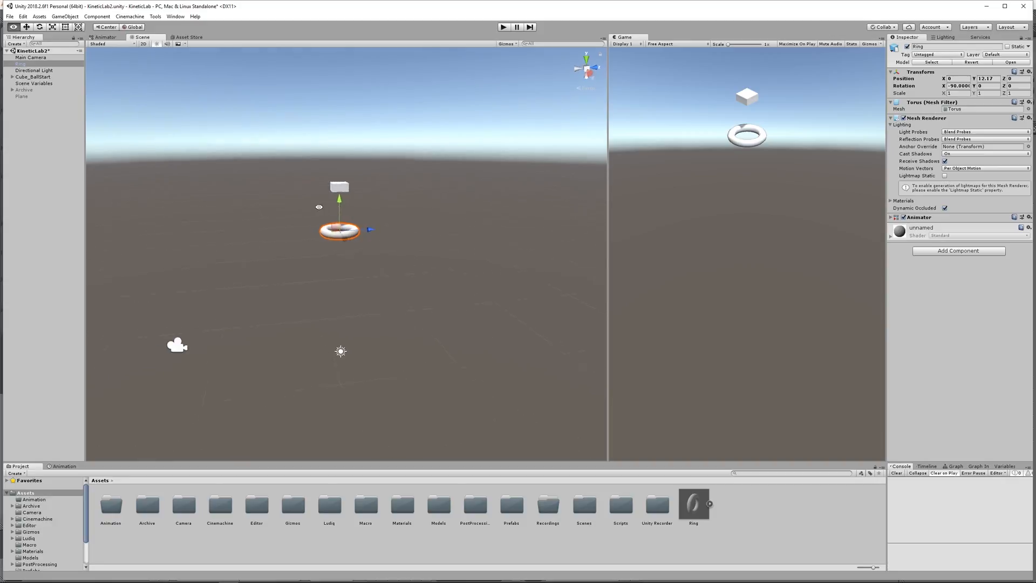
- Test-run the scene to drop a ball through the ring, then stop the run
click(503, 26)
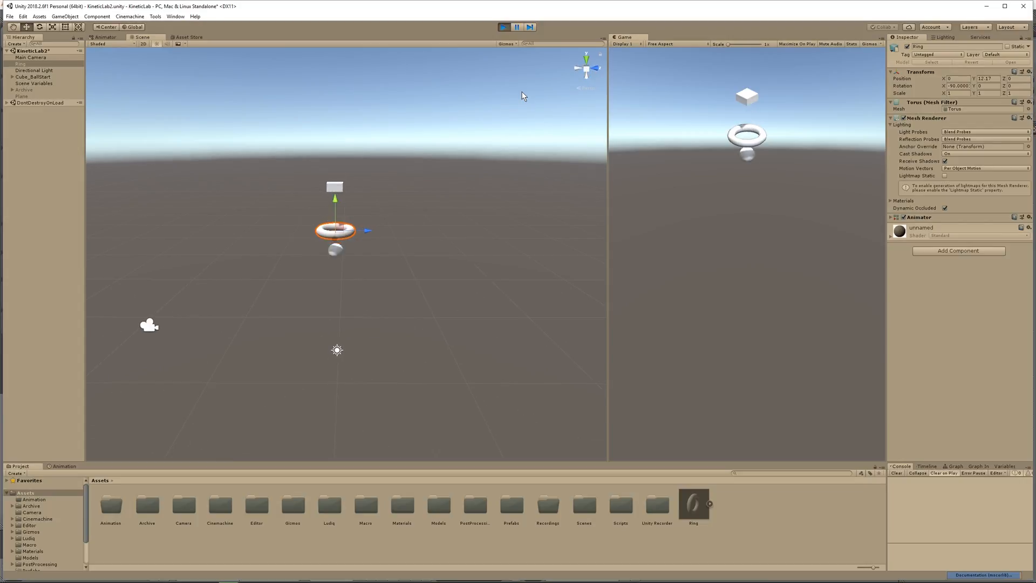
click(503, 26)
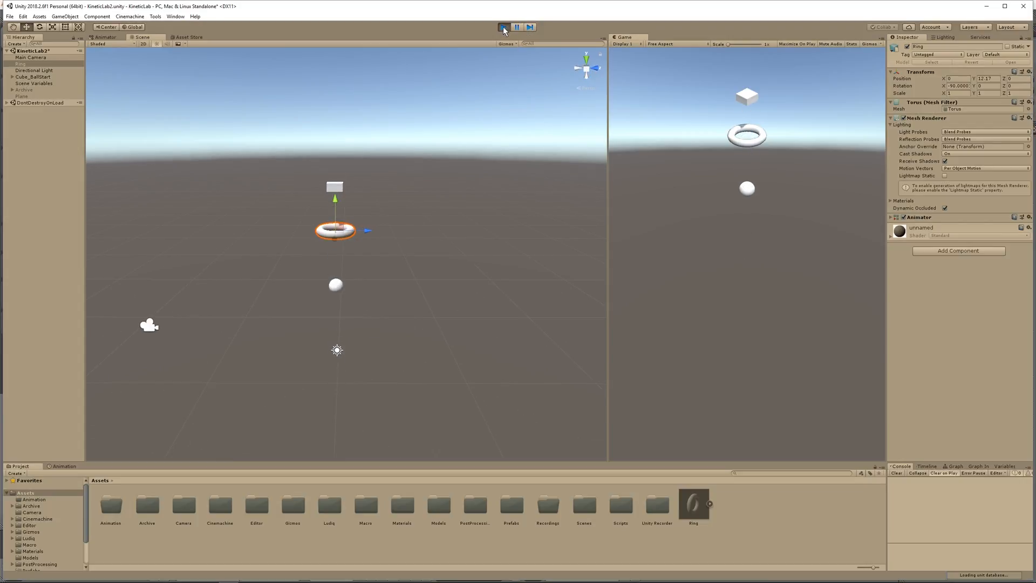
click(504, 27)
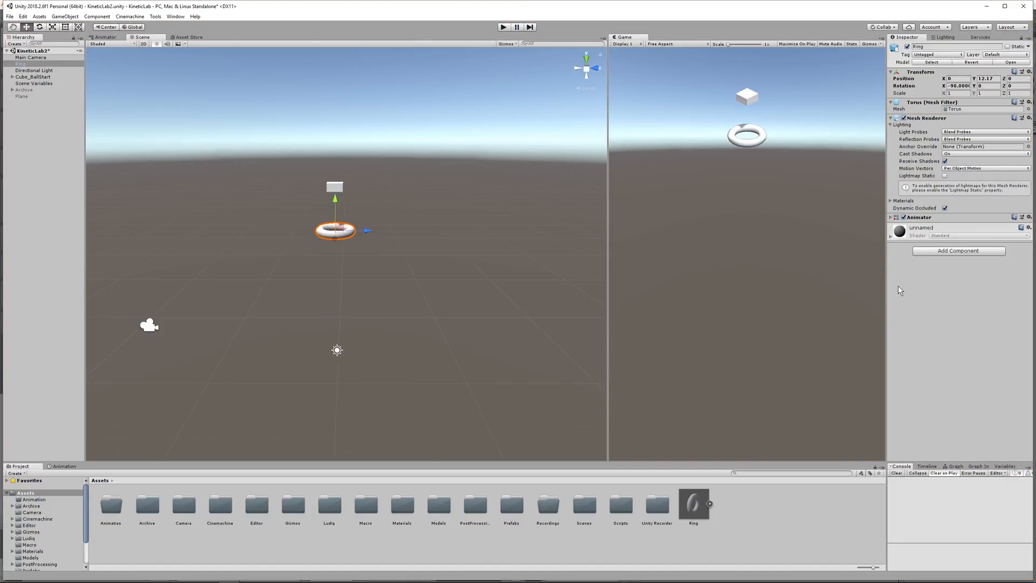
mouse_move(737, 514)
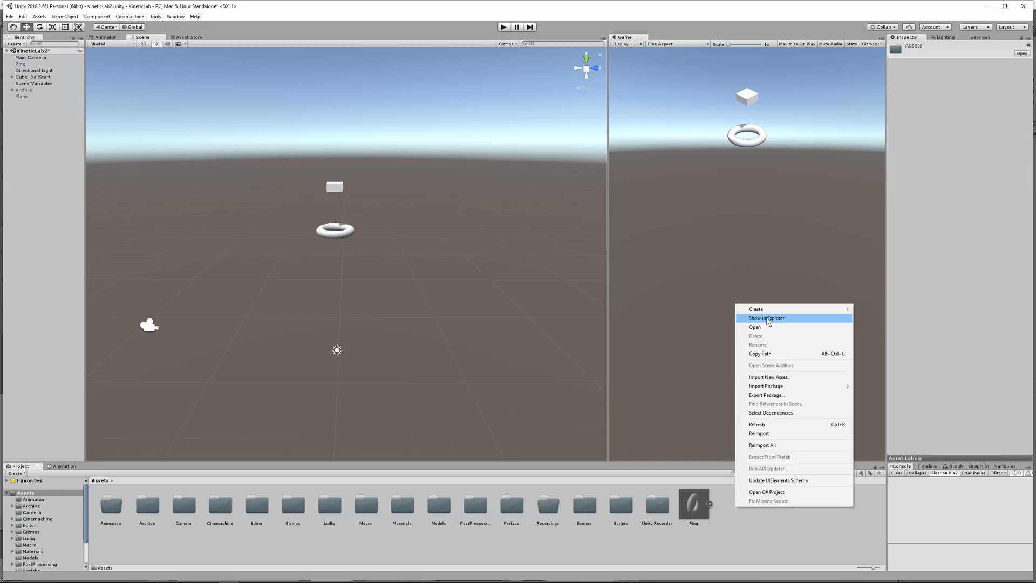
mouse_move(755, 309)
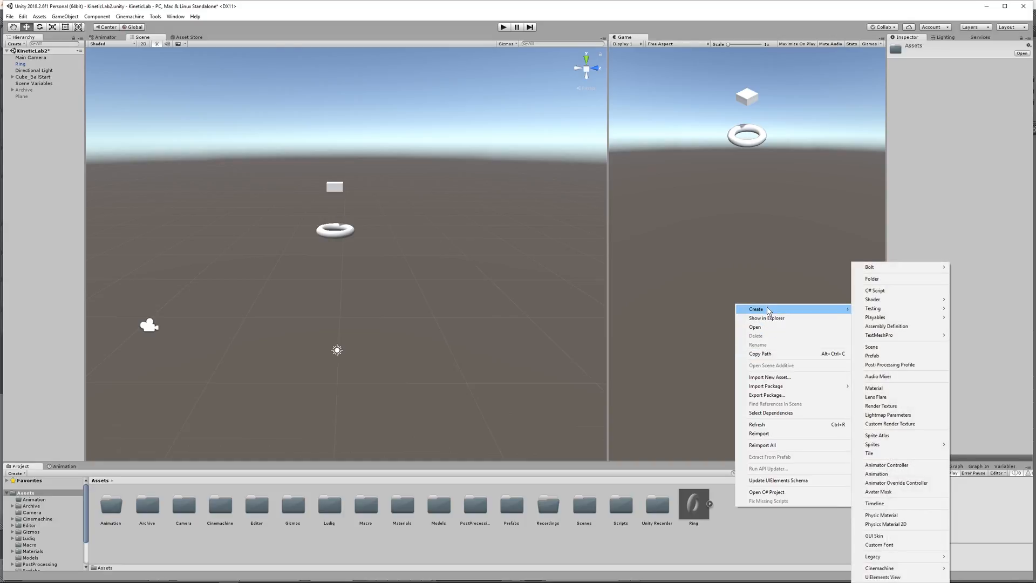
mouse_move(775, 310)
text(Ring)
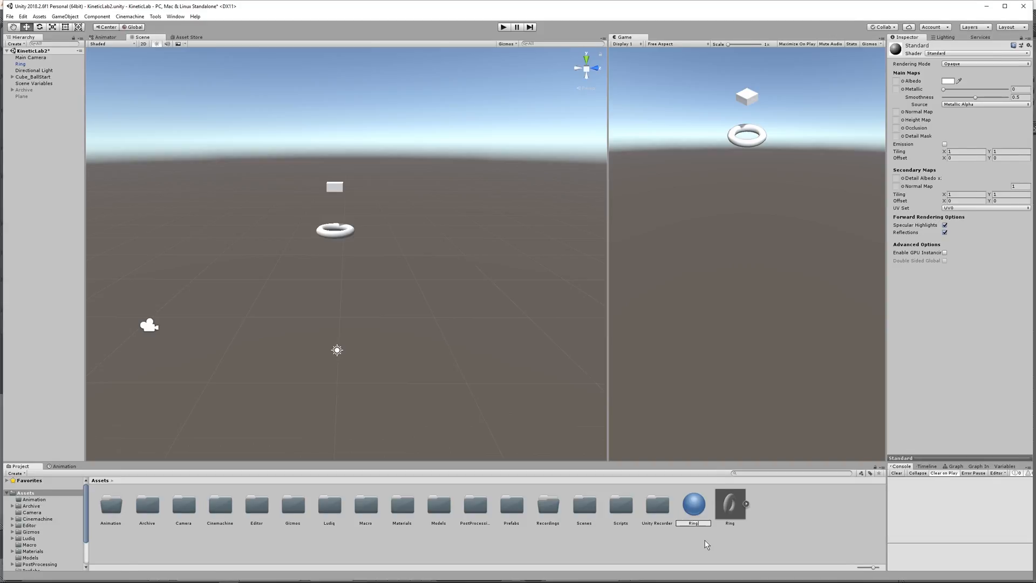
- Create a new material in Assets and name it RingGlow
click(730, 505)
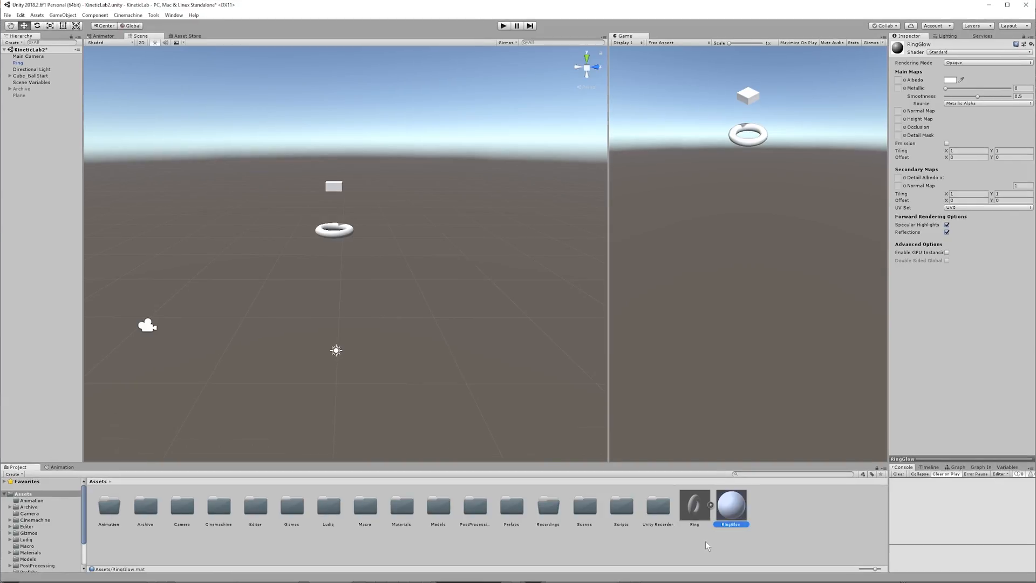
mouse_move(730, 508)
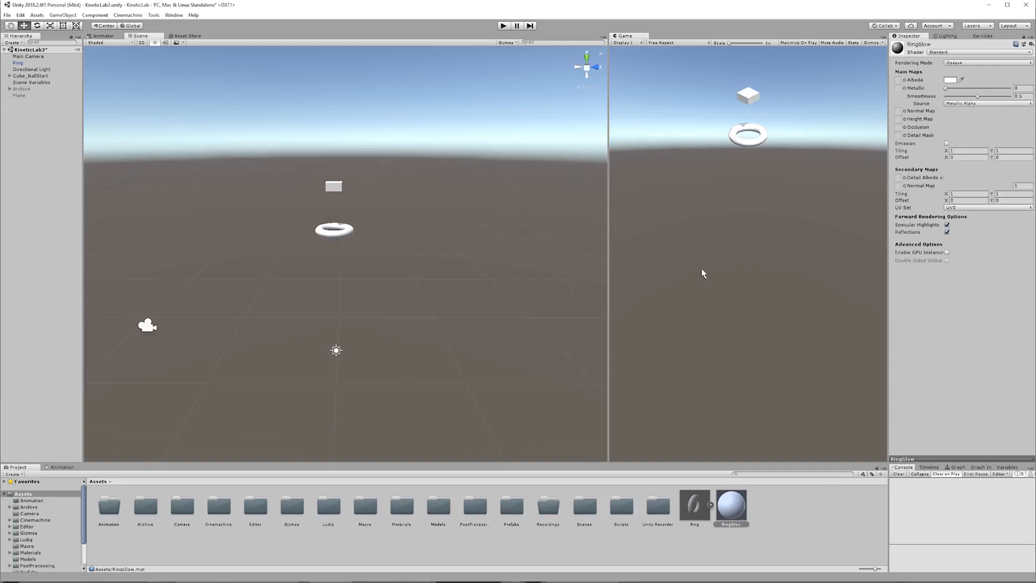
- Keep RingGlow's albedo white and set its rendering mode to Transparent
click(949, 78)
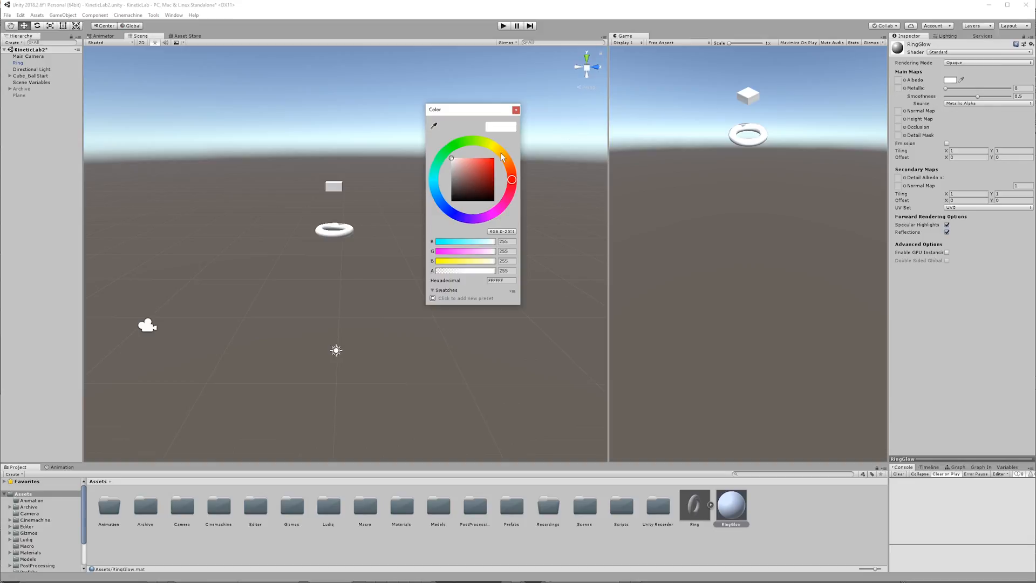
click(477, 165)
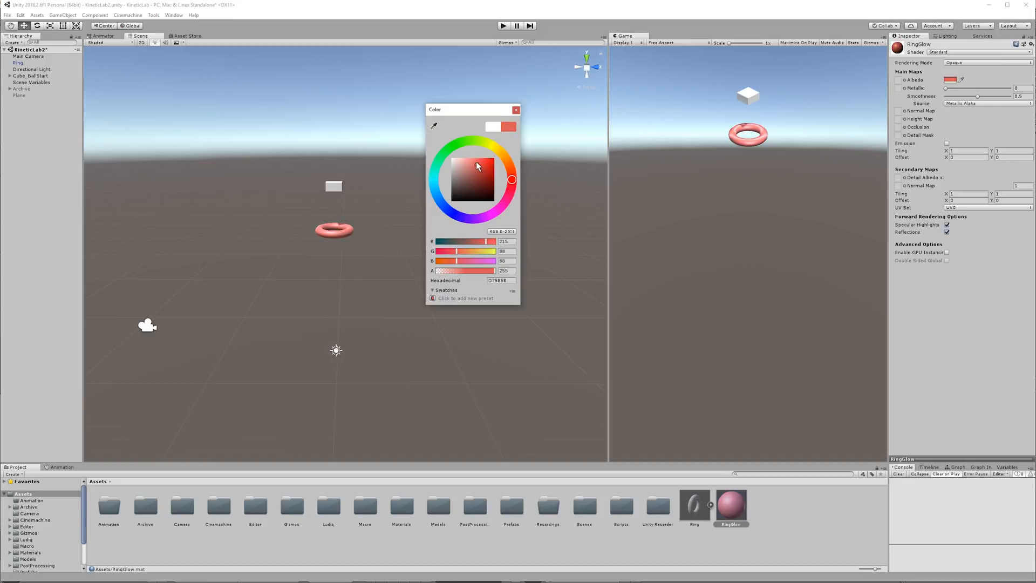
click(451, 158)
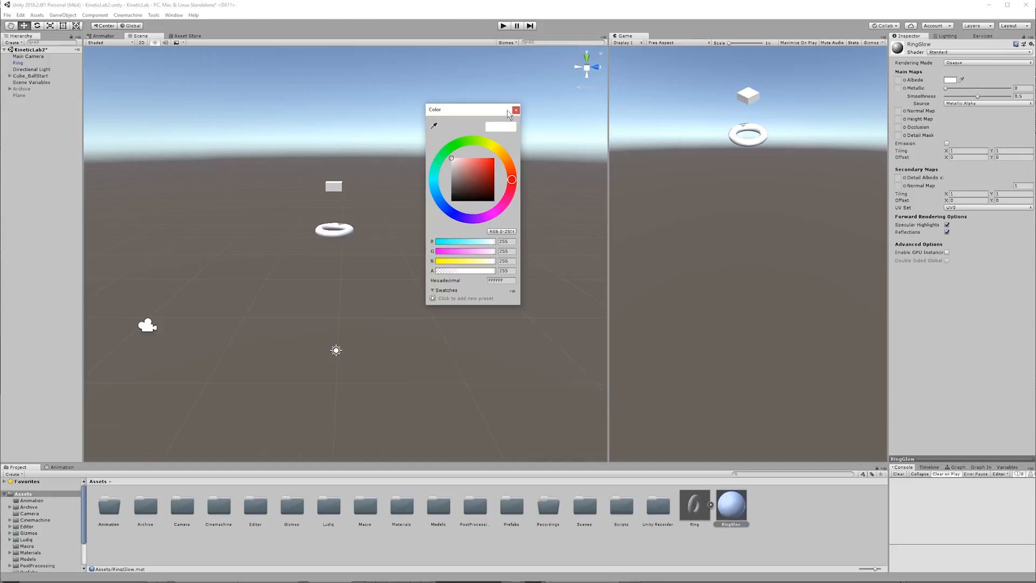
click(516, 110)
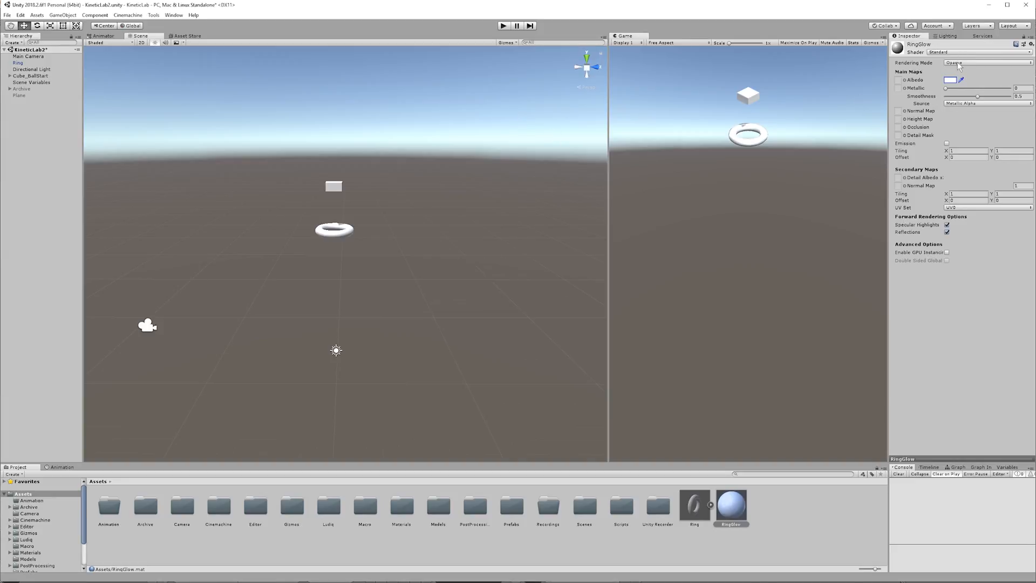
click(984, 62)
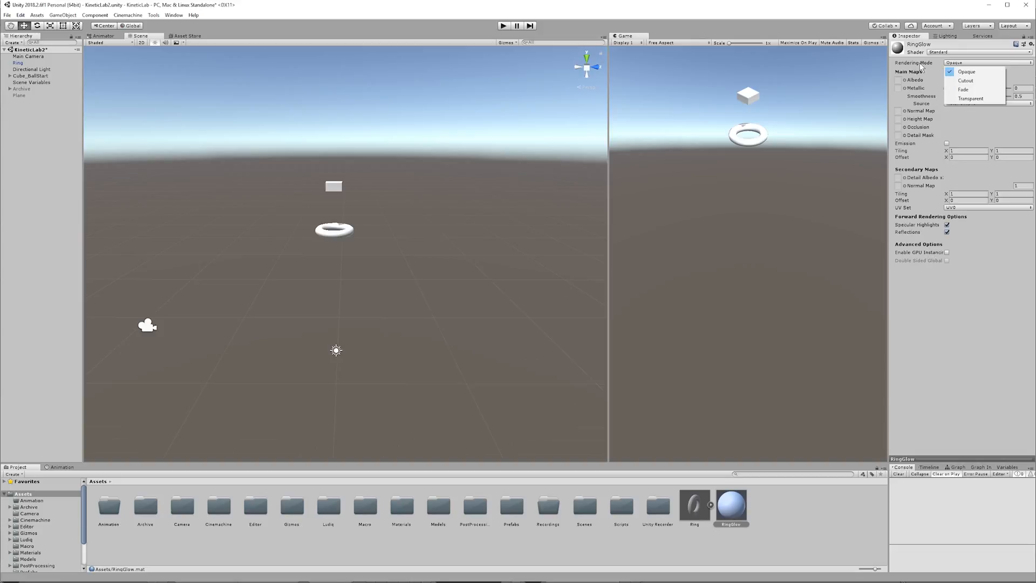
click(970, 98)
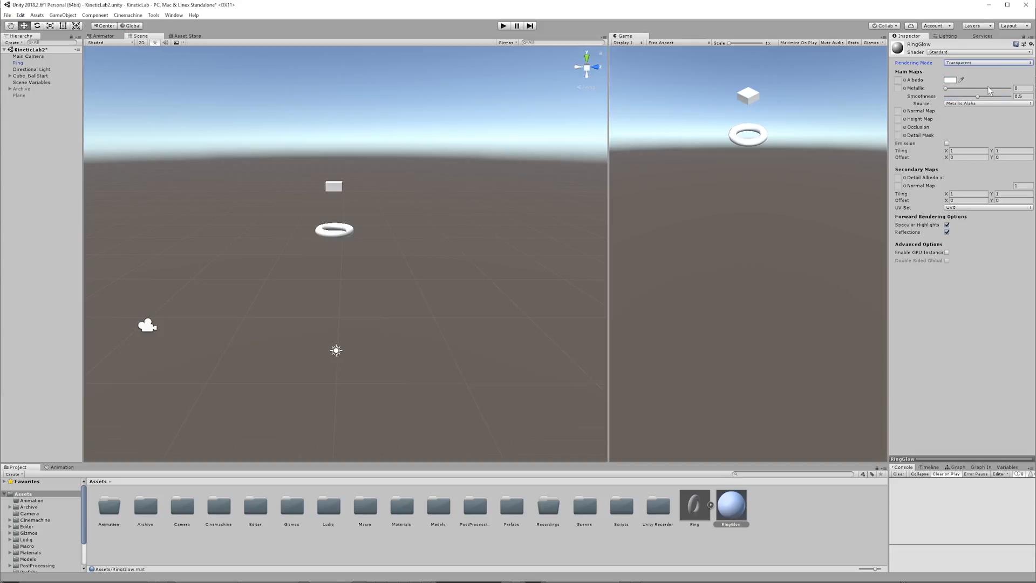
- Lower the albedo alpha for semi-transparency and adjust metallic up slightly and smoothness down
click(951, 79)
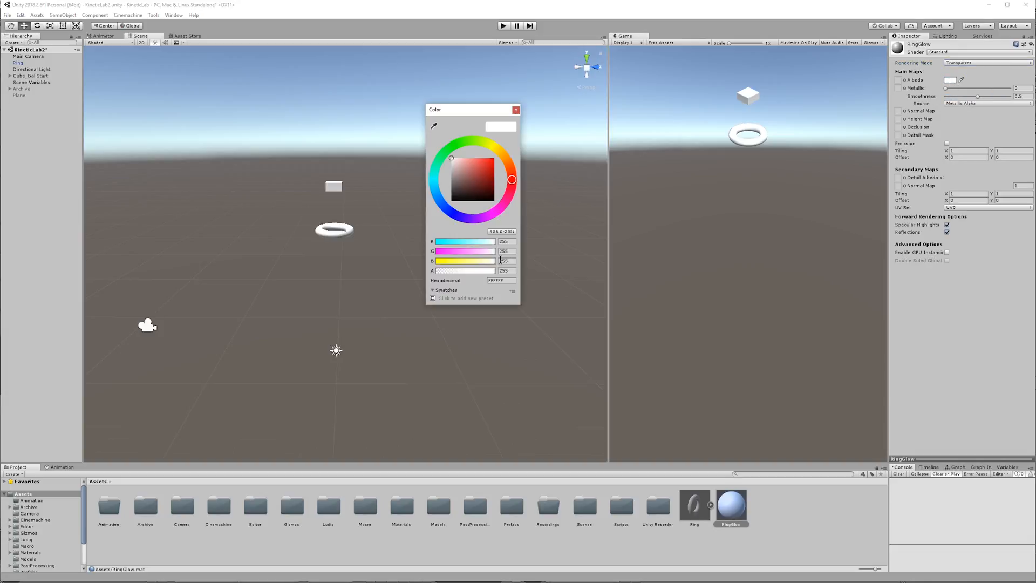
drag(499, 270, 452, 270)
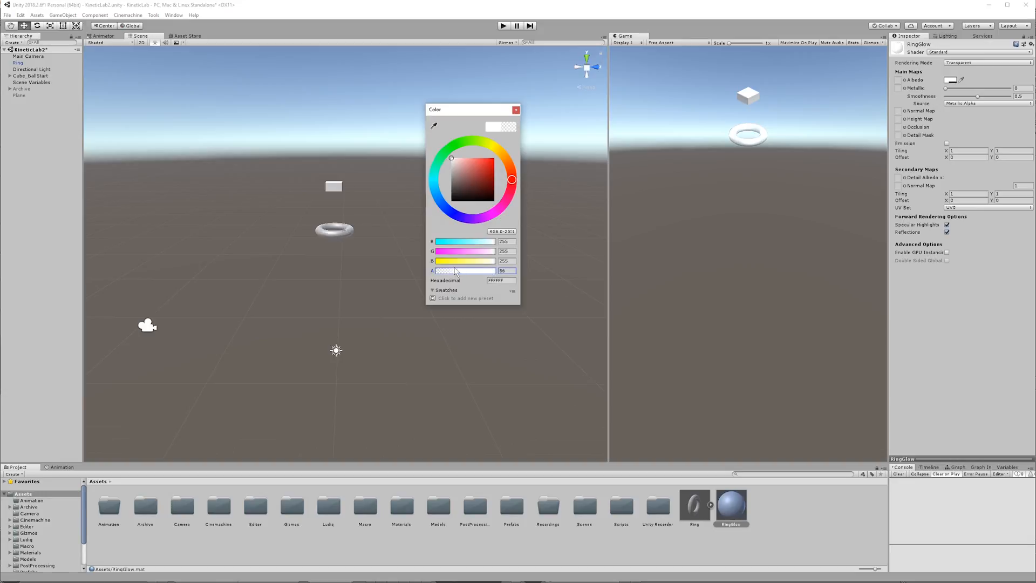
drag(463, 269, 447, 269)
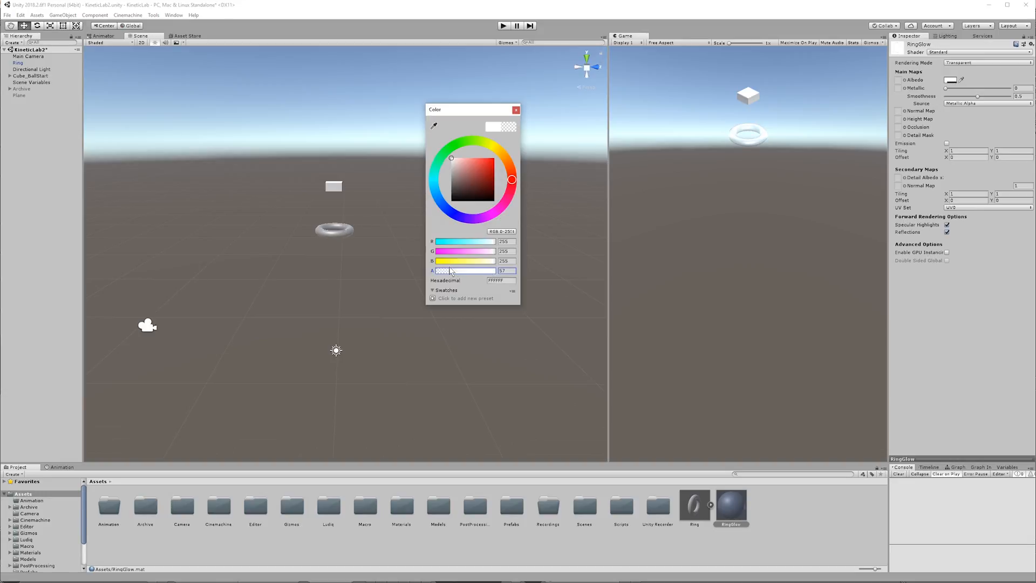
click(516, 109)
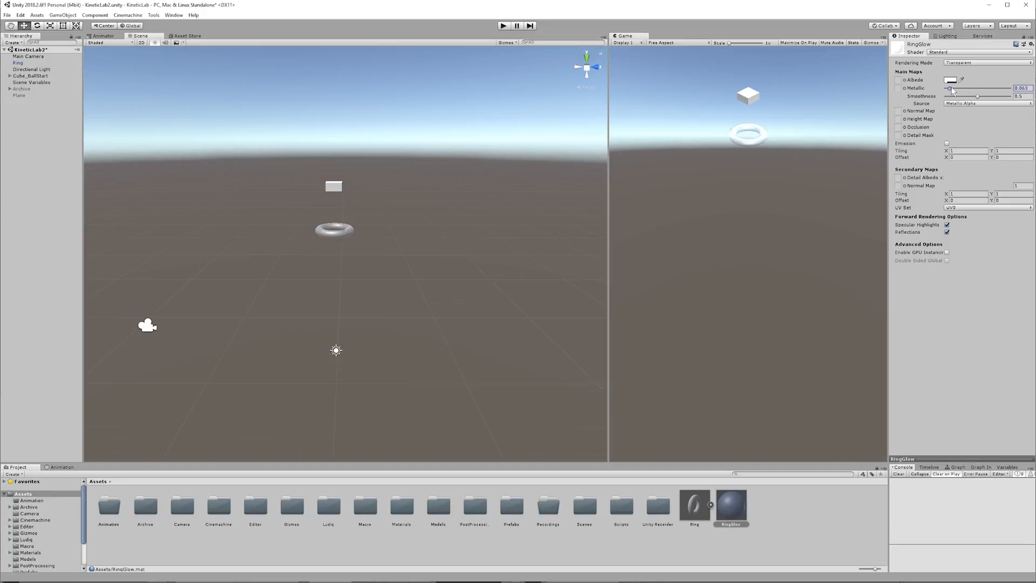
drag(977, 96, 984, 96)
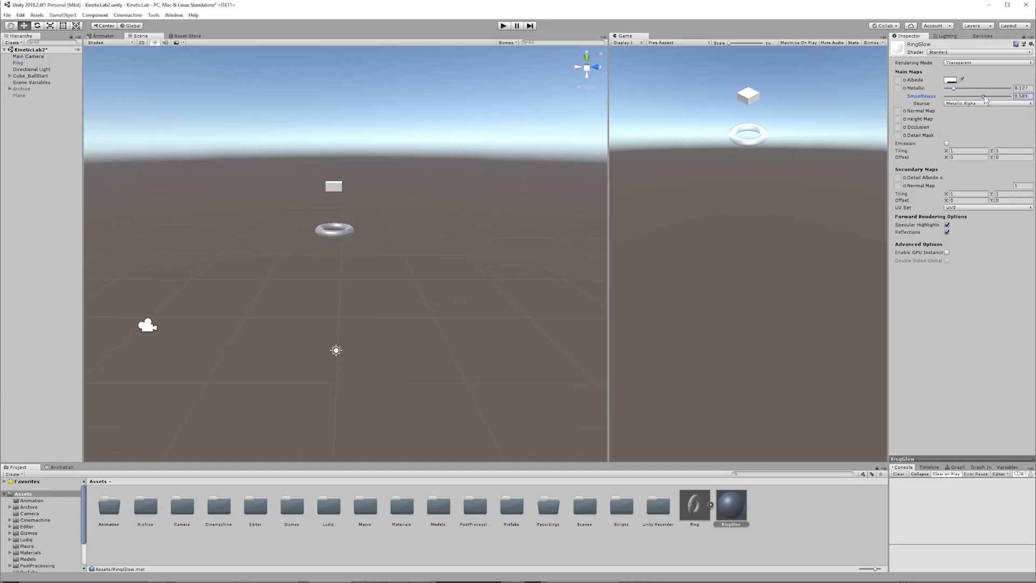
drag(984, 96, 980, 96)
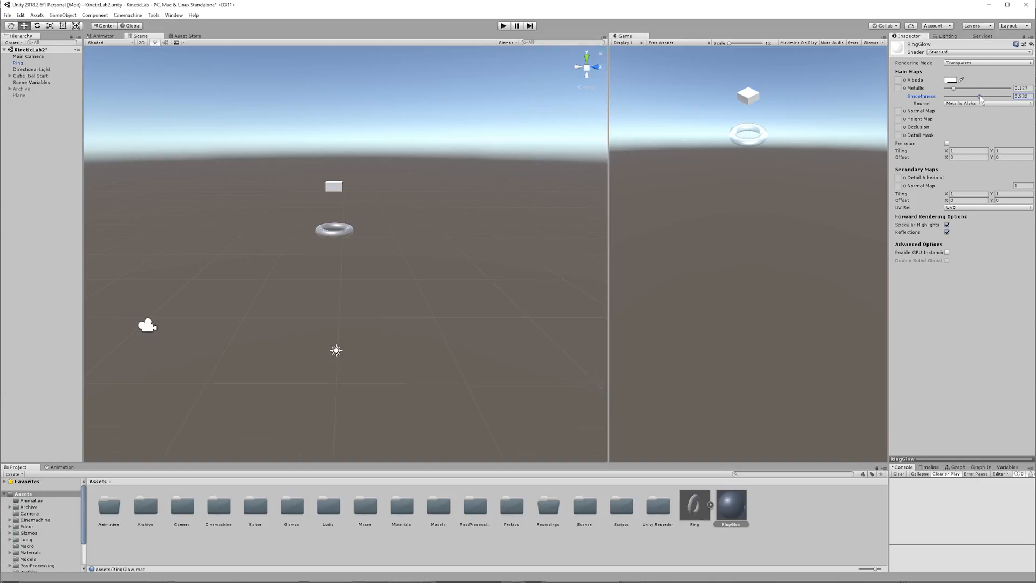
drag(980, 96, 976, 96)
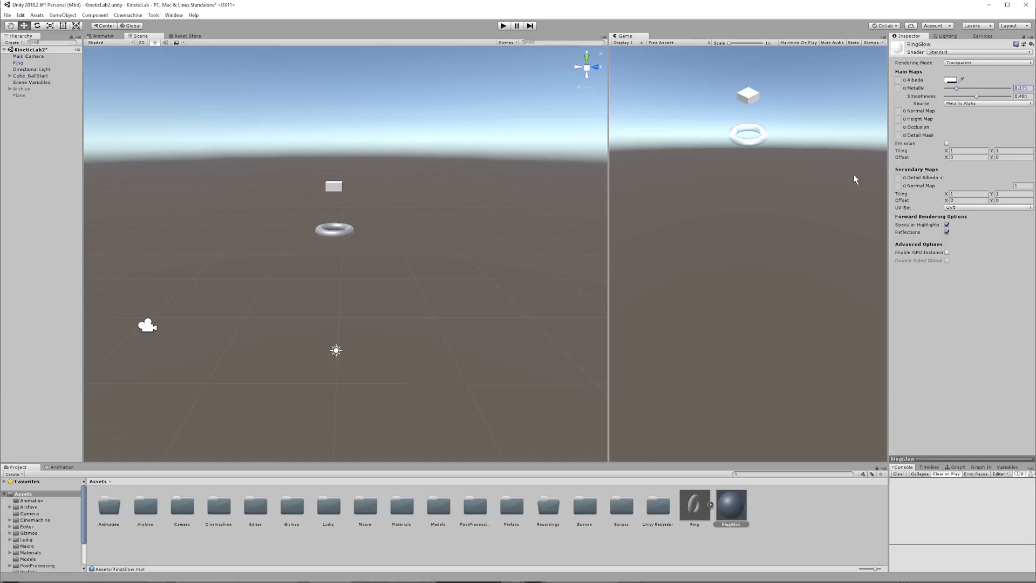
mouse_move(903, 49)
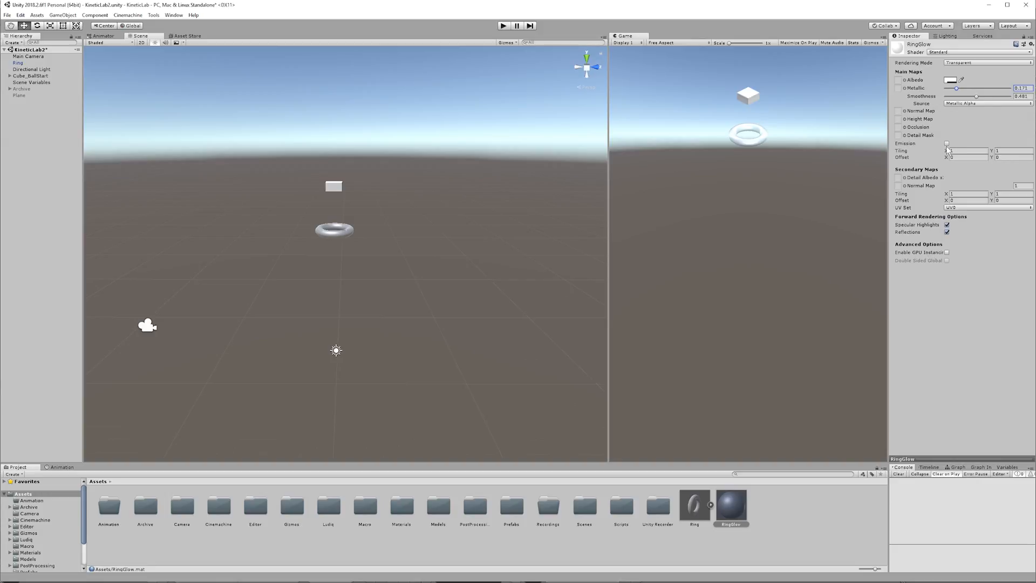
- Enable Emission on RingGlow and choose a bright green emission colour
click(946, 143)
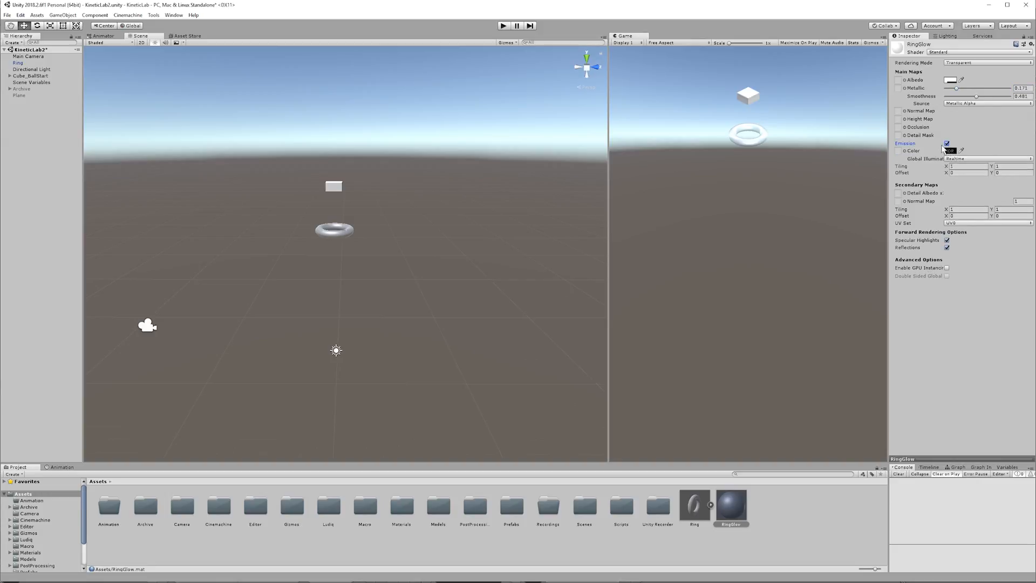
click(950, 150)
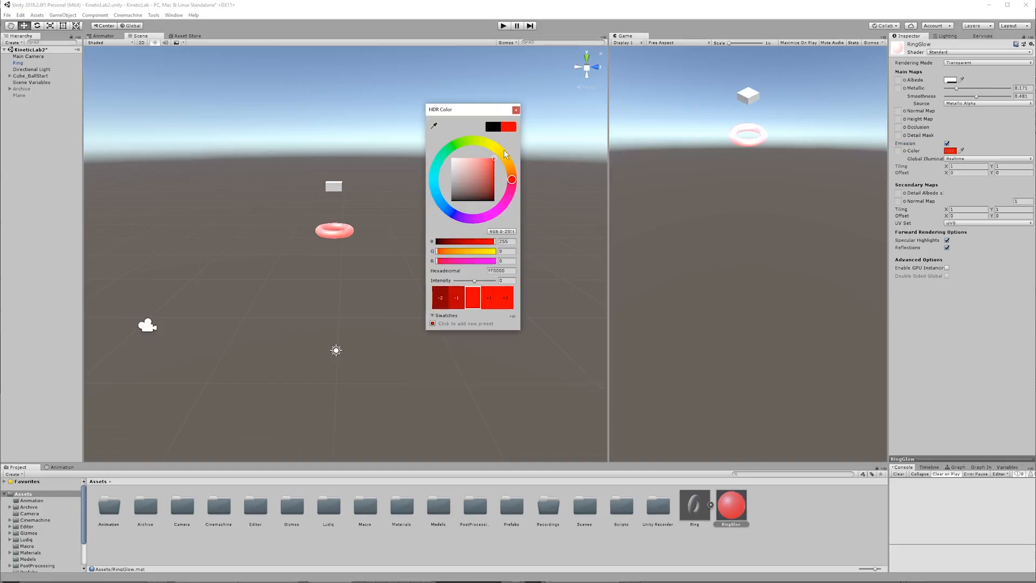
click(479, 140)
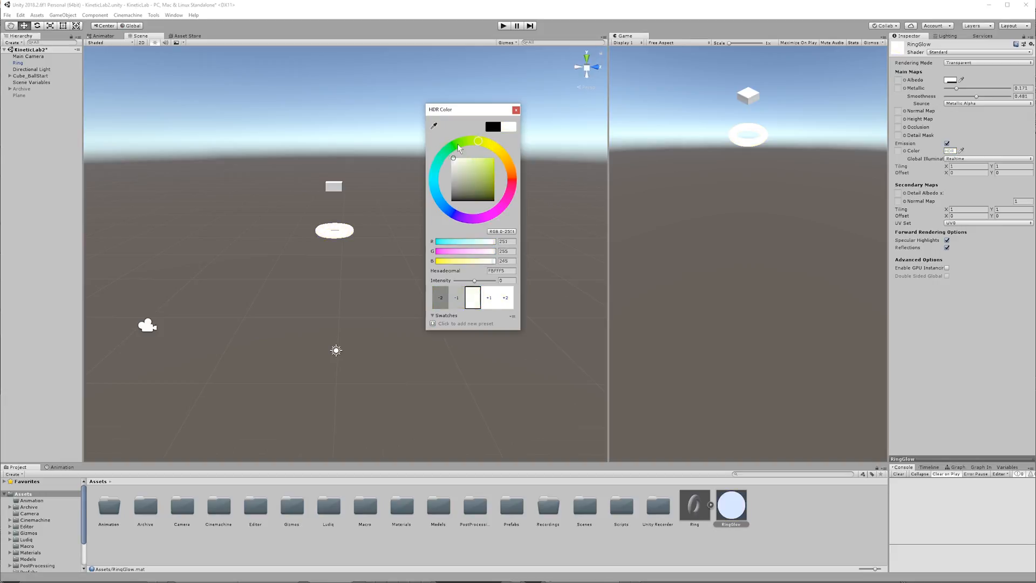
click(493, 159)
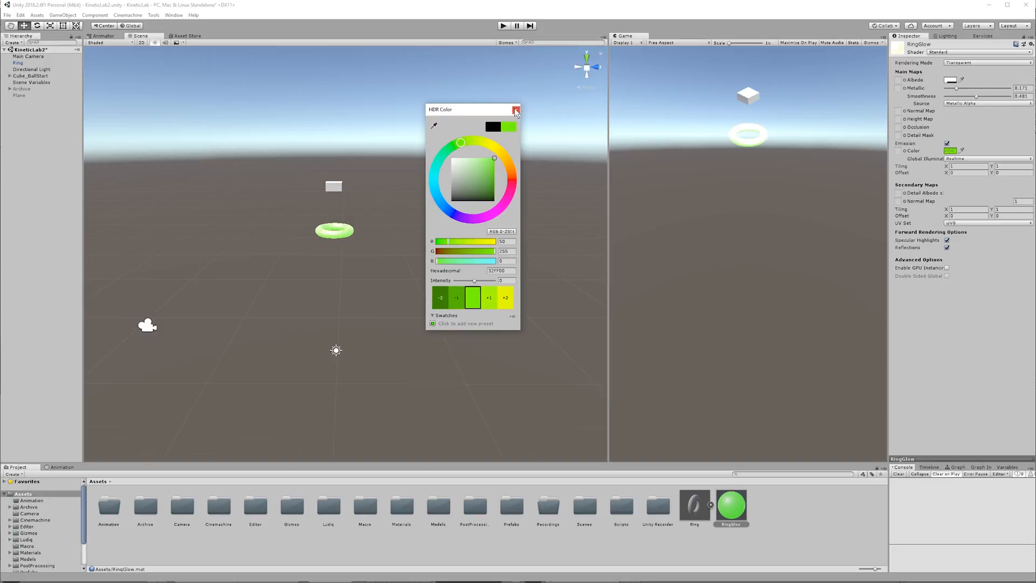
click(516, 109)
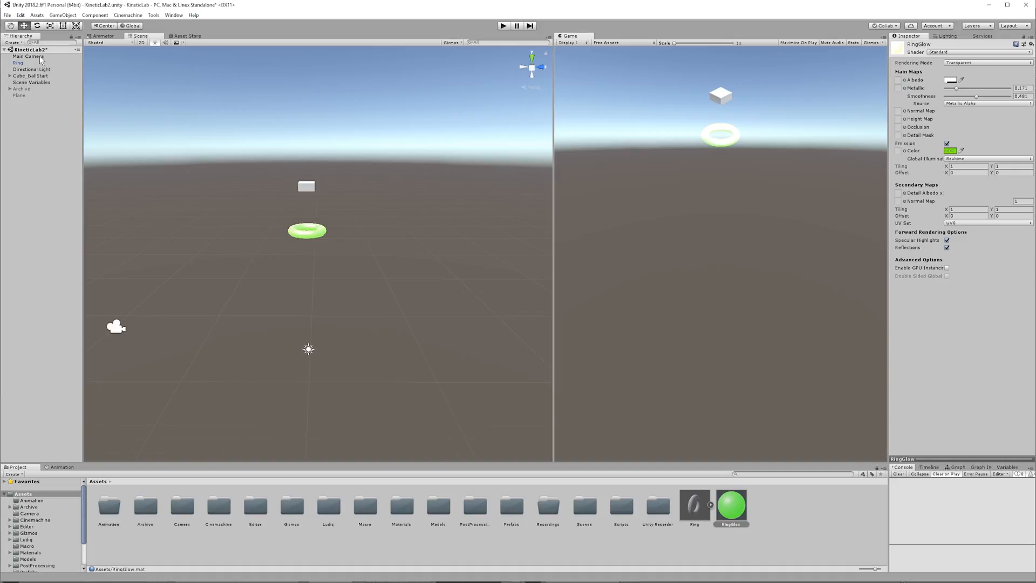
- Set the Main Camera's Clear Flags to Solid Color with a light grey background
click(29, 56)
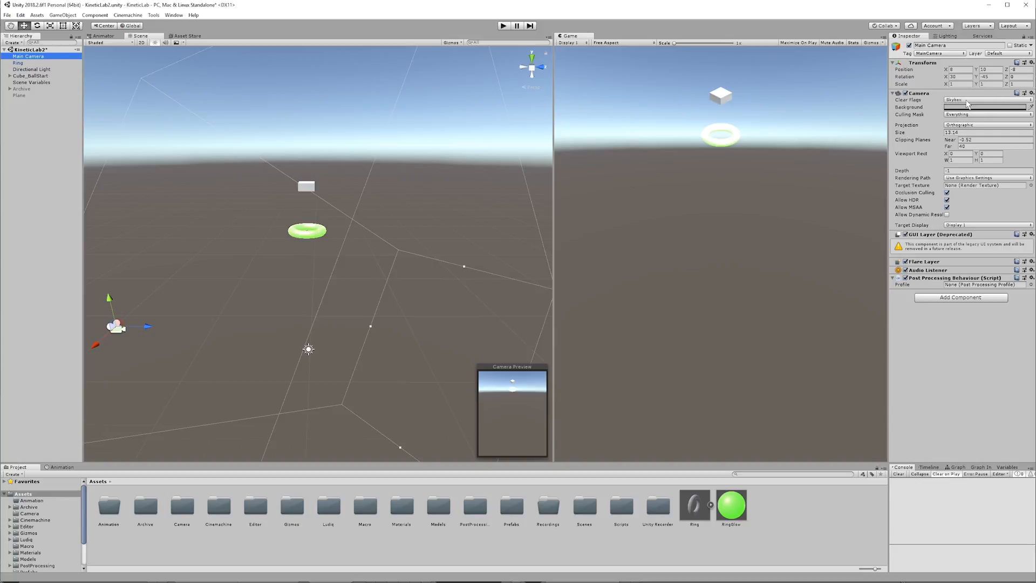
click(984, 100)
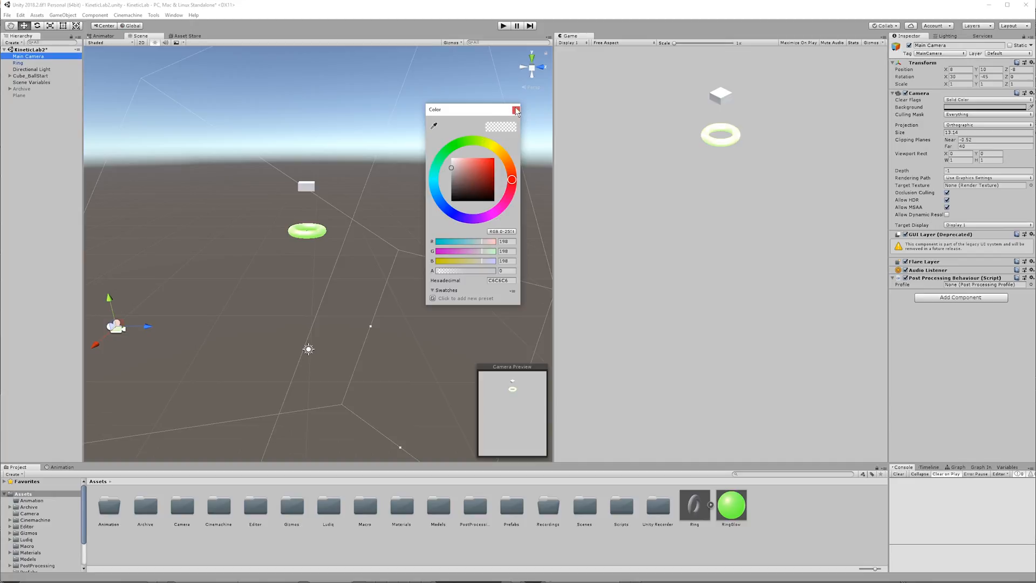
click(516, 109)
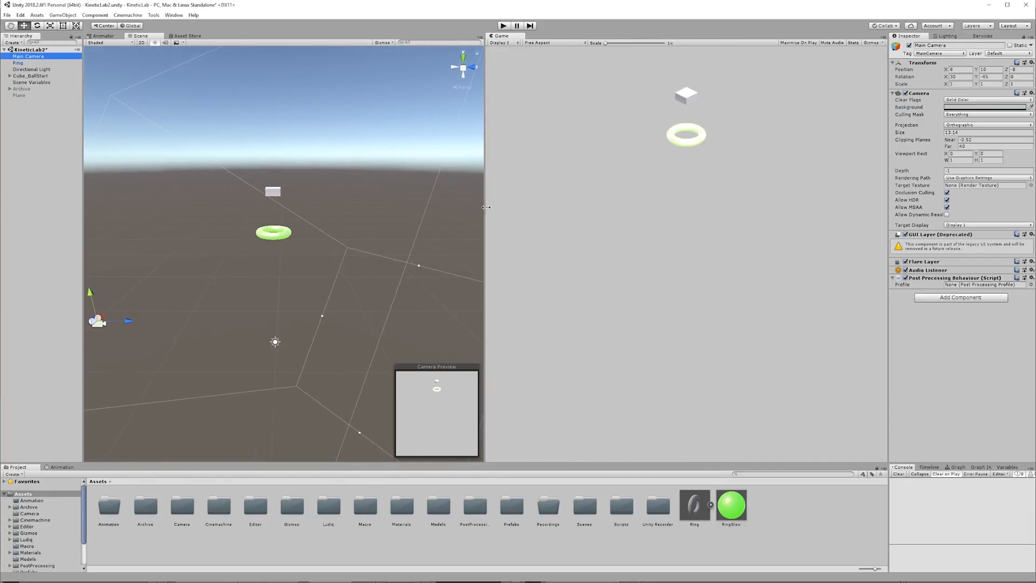
click(984, 107)
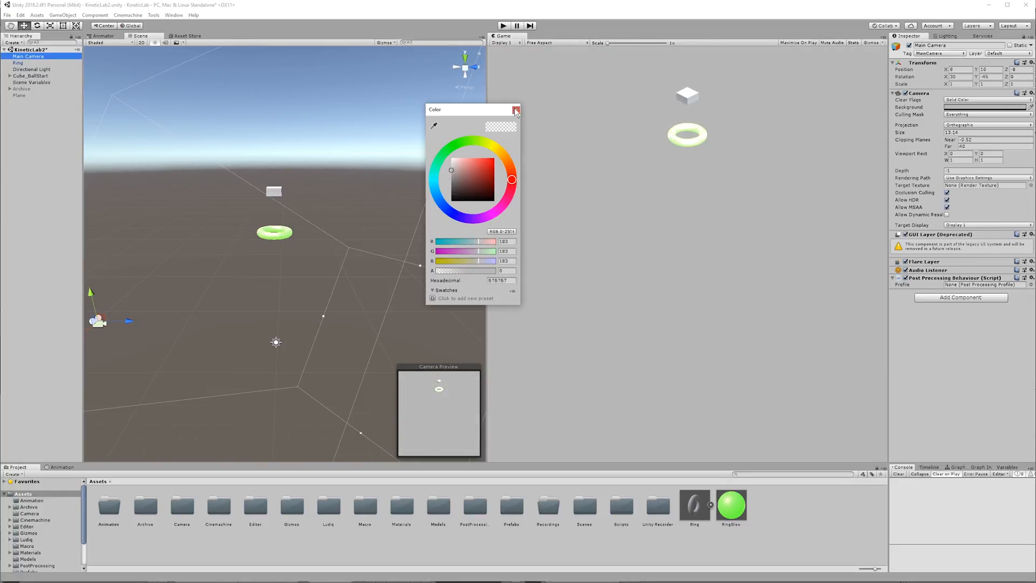
- Select the Ring in the Scene and expand its RingGlow material to reach the Emission colour
click(517, 110)
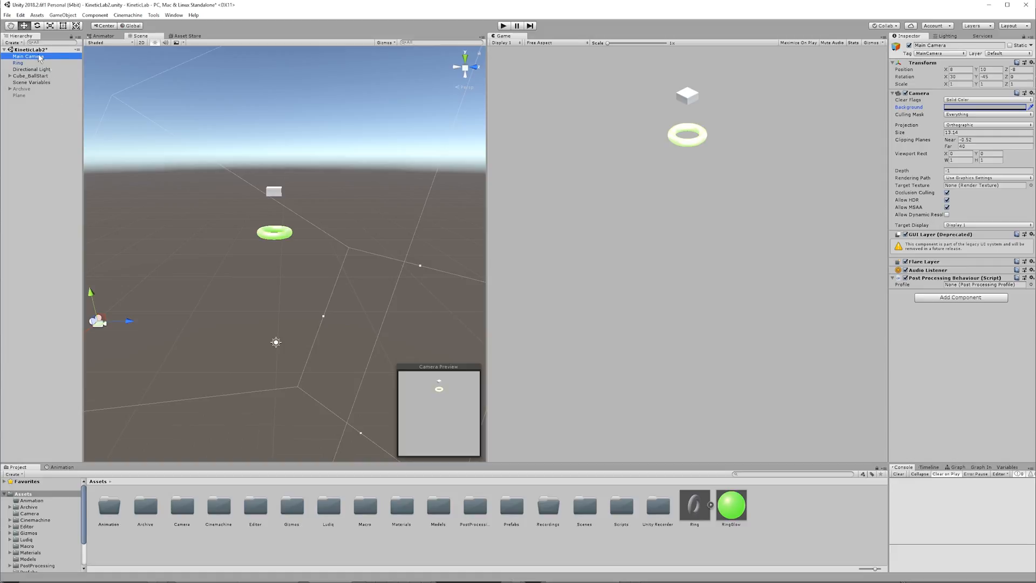
mouse_move(287, 241)
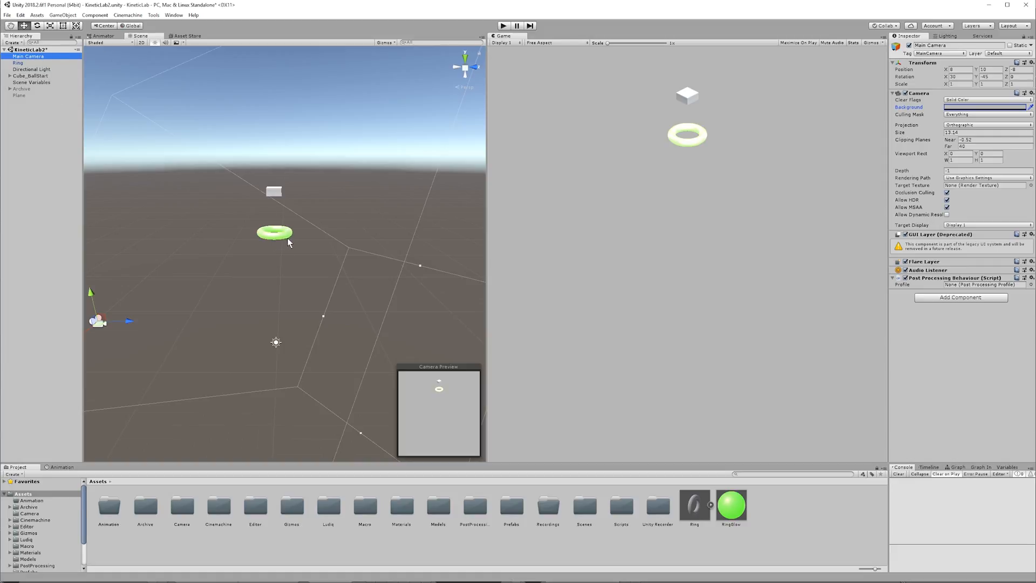
click(273, 233)
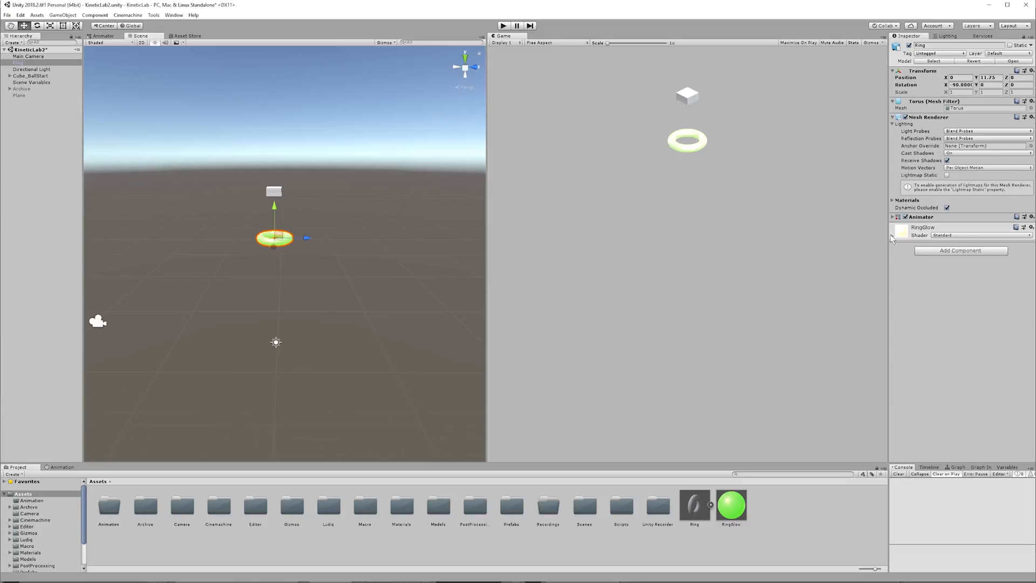
click(892, 236)
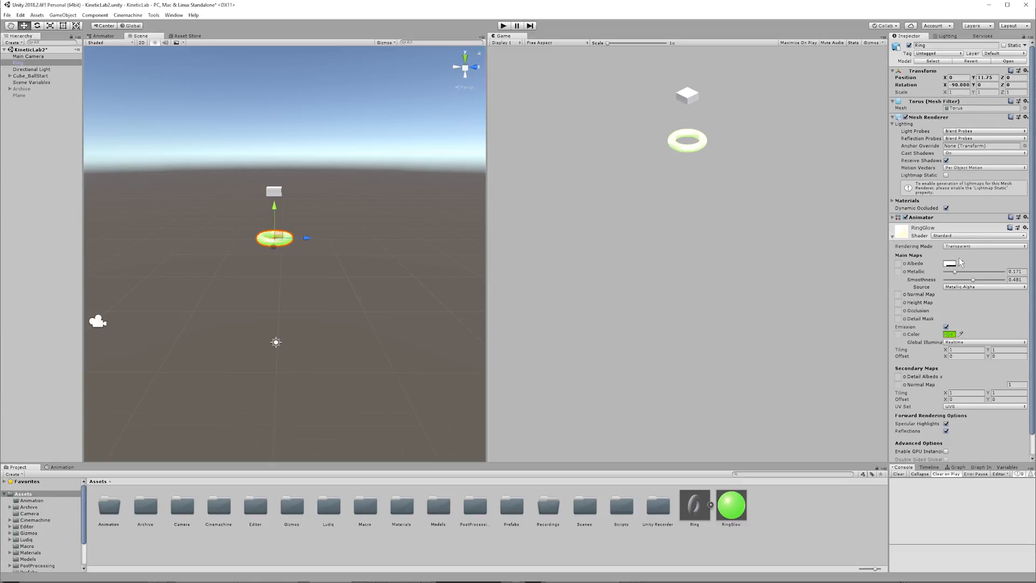
click(947, 334)
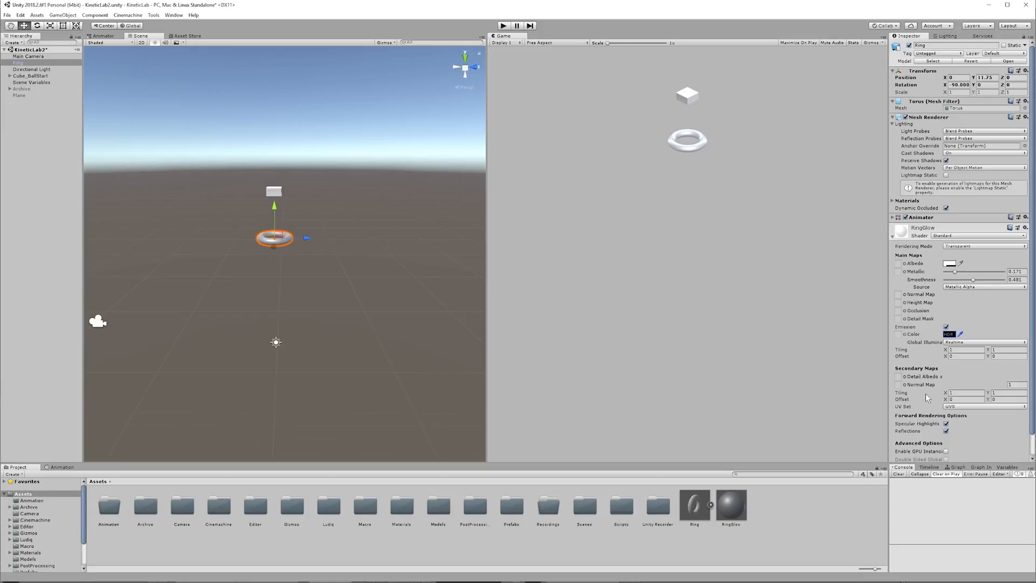
mouse_move(928, 390)
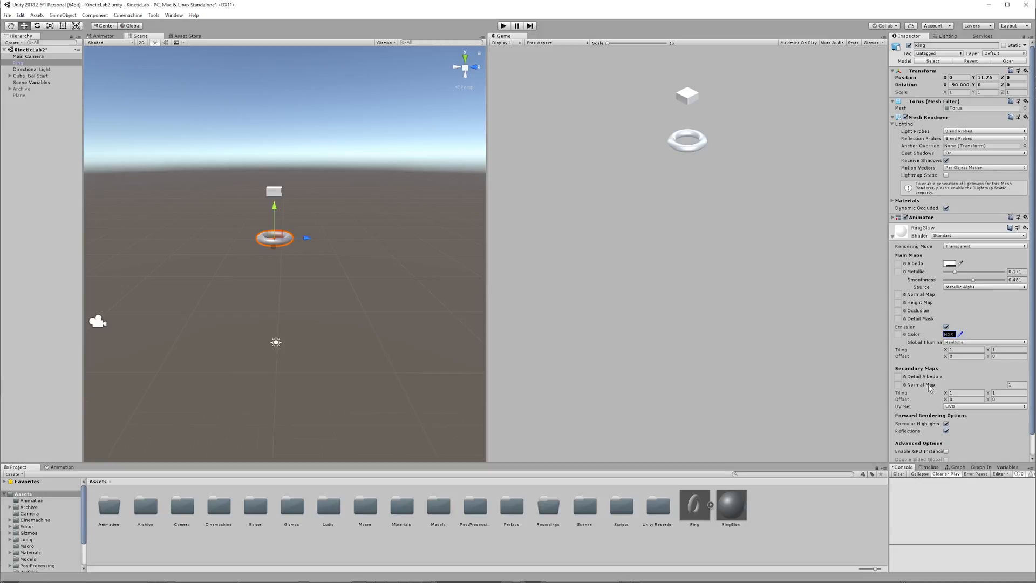
mouse_move(914, 230)
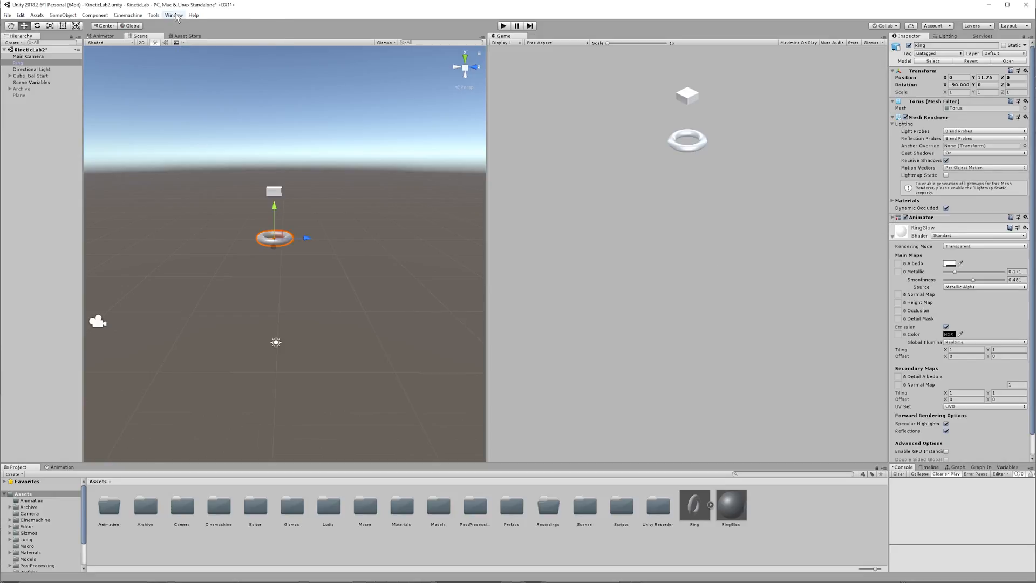
- Create a new Animation Clip for the Ring from the Animation window
click(173, 14)
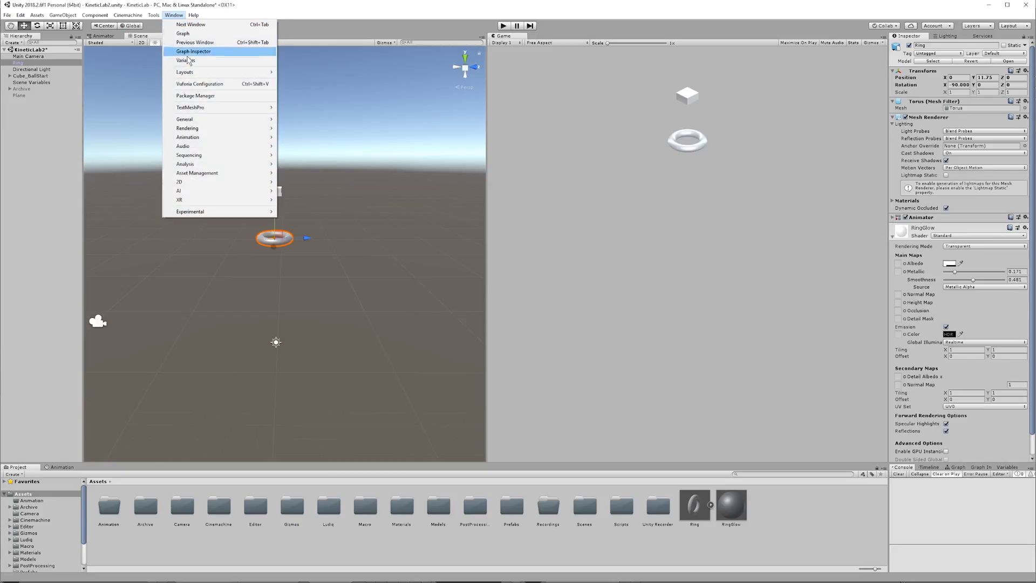
mouse_move(187, 137)
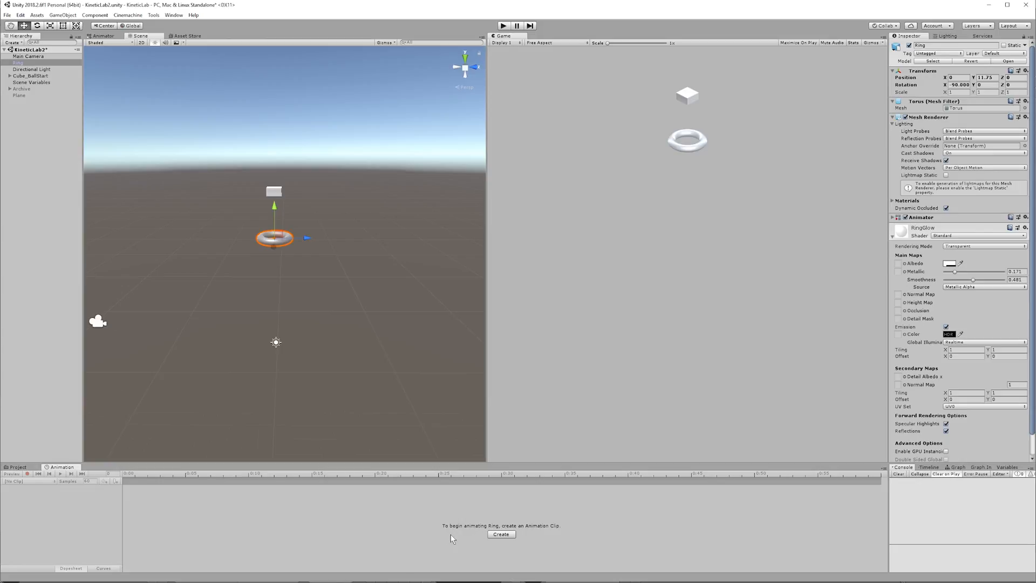
mouse_move(465, 535)
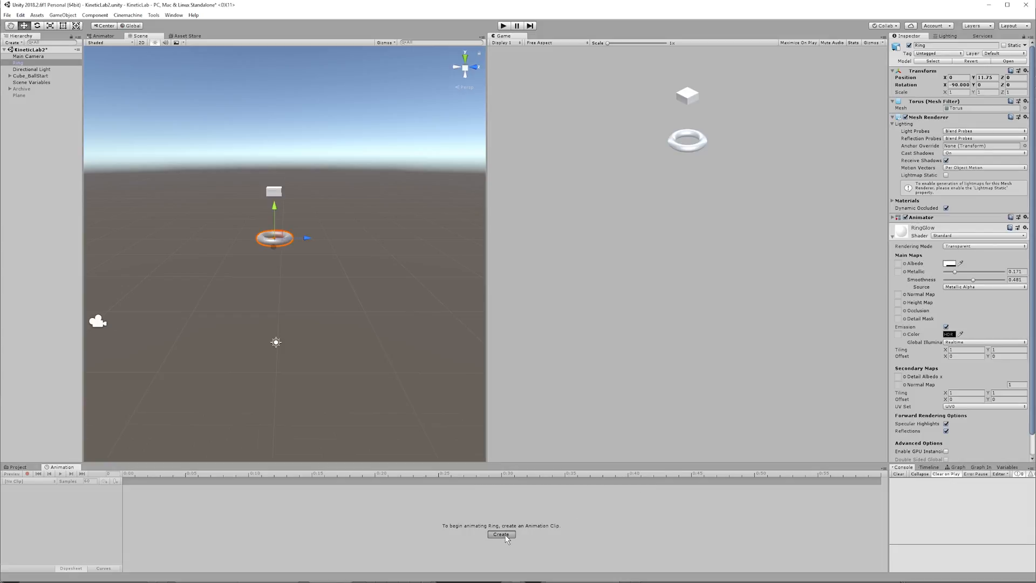
click(501, 534)
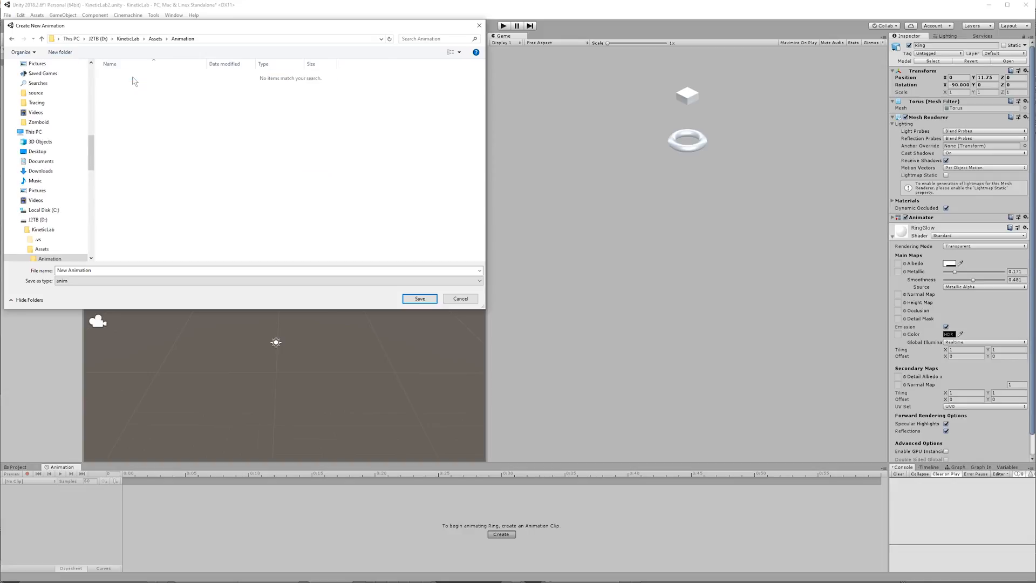
- Save the new clip as RingGlow in the Assets/Animation folder
click(49, 258)
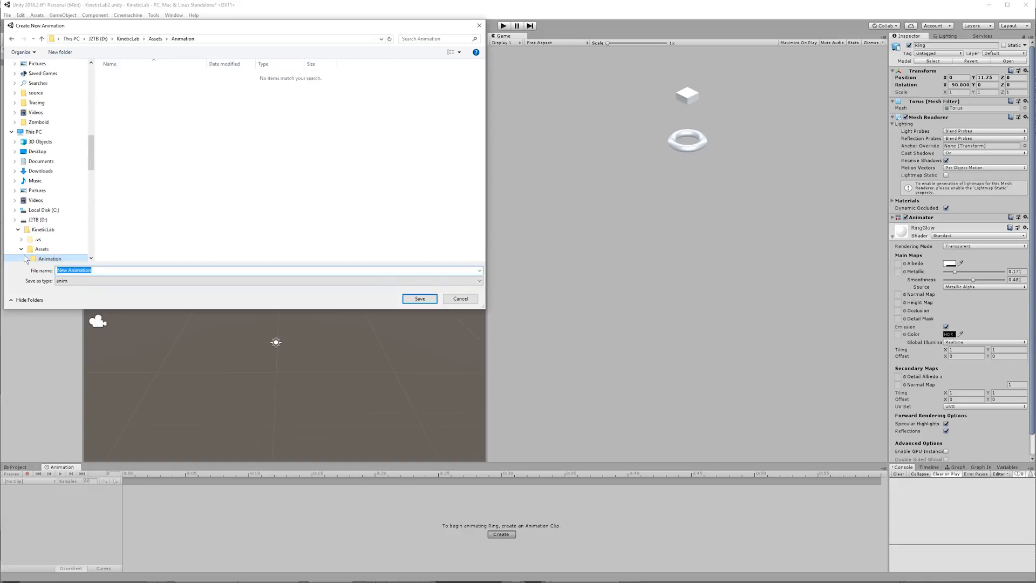
text(RingGlow)
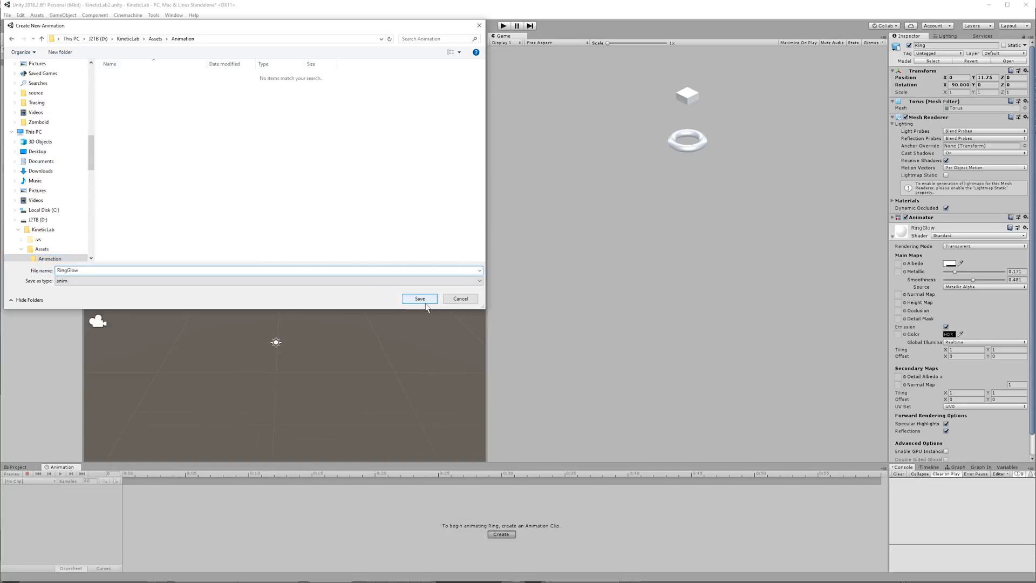
click(419, 297)
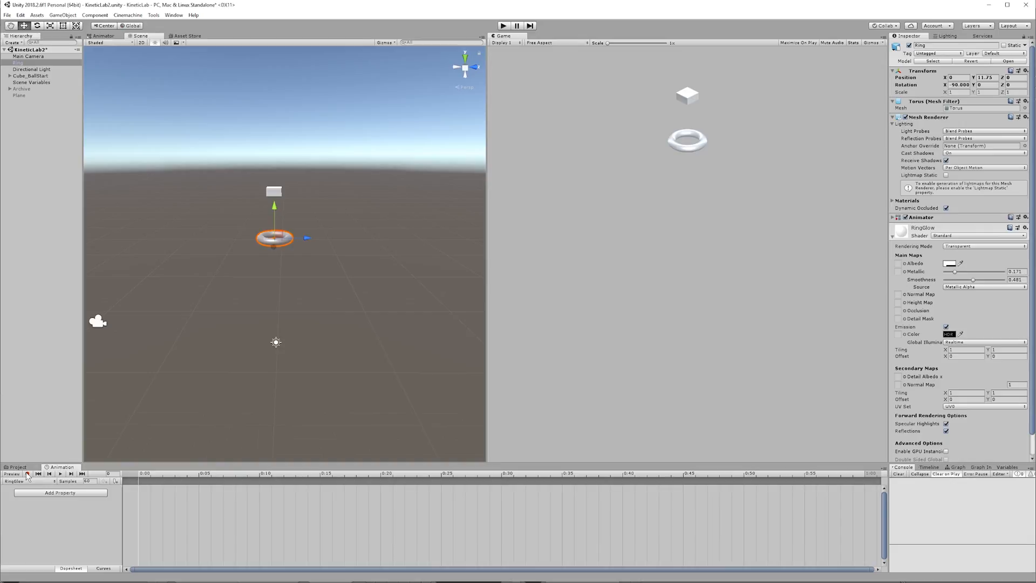
- Turn on keyframe recording for RingGlow and move the playhead to frame 20
click(29, 474)
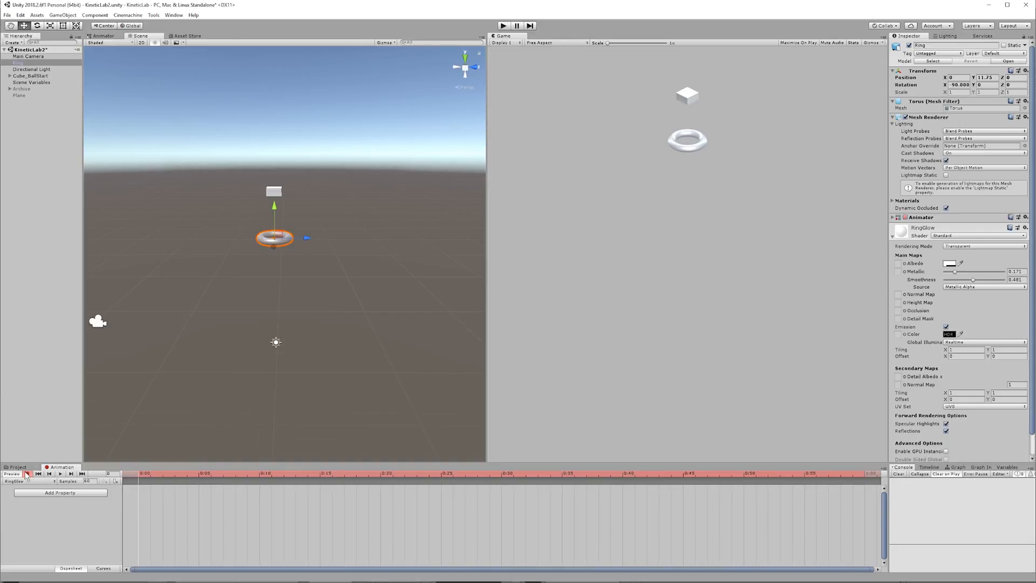
click(30, 473)
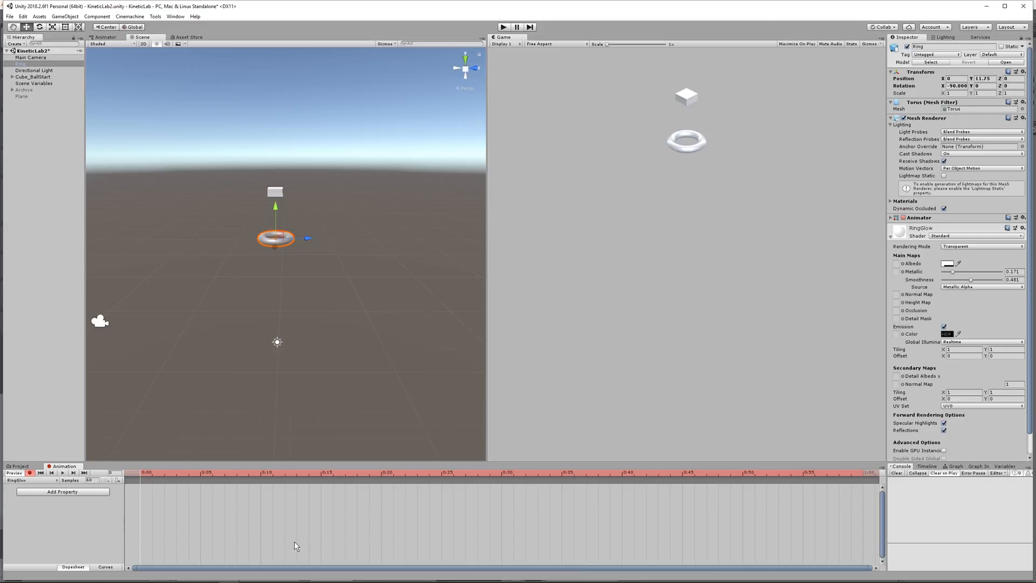
mouse_move(943, 307)
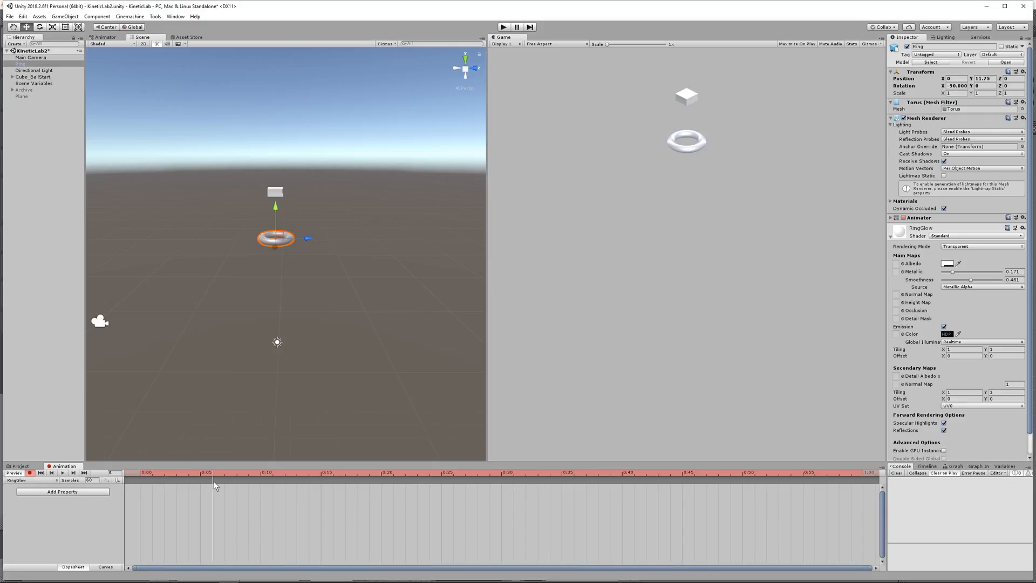
click(370, 473)
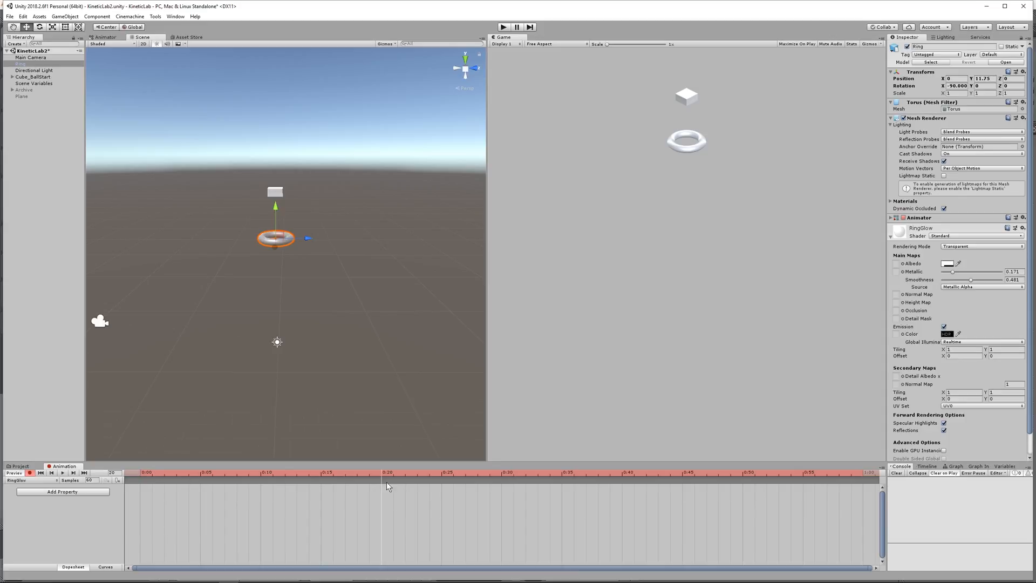
click(947, 334)
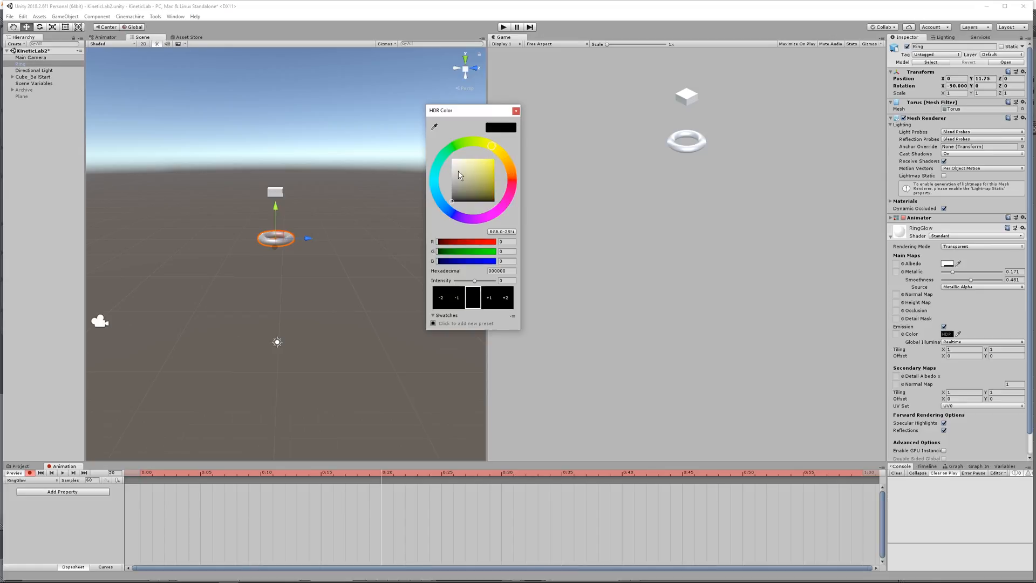
- Key the emission colour to bright yellow at frame 20
click(494, 148)
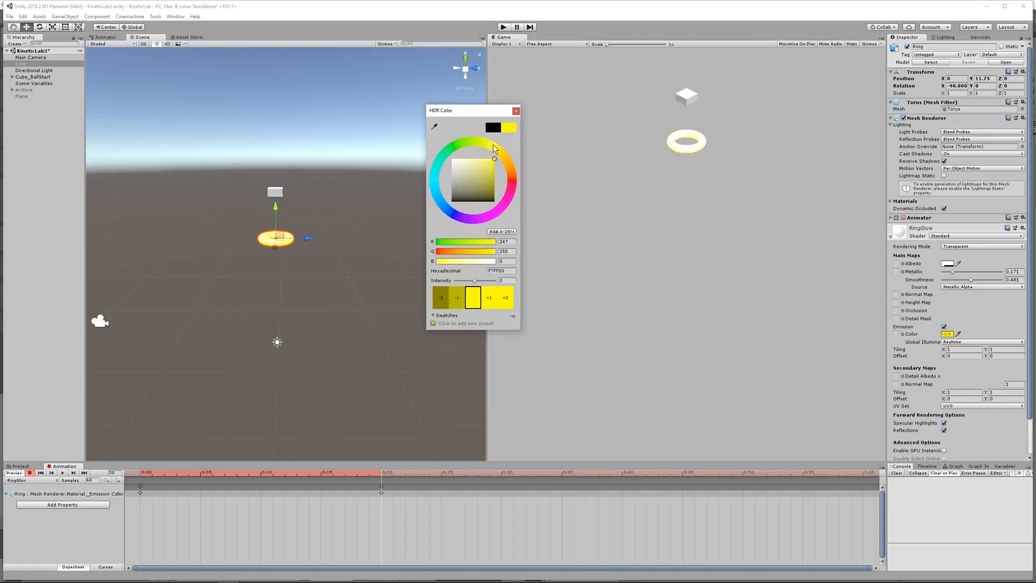
click(492, 146)
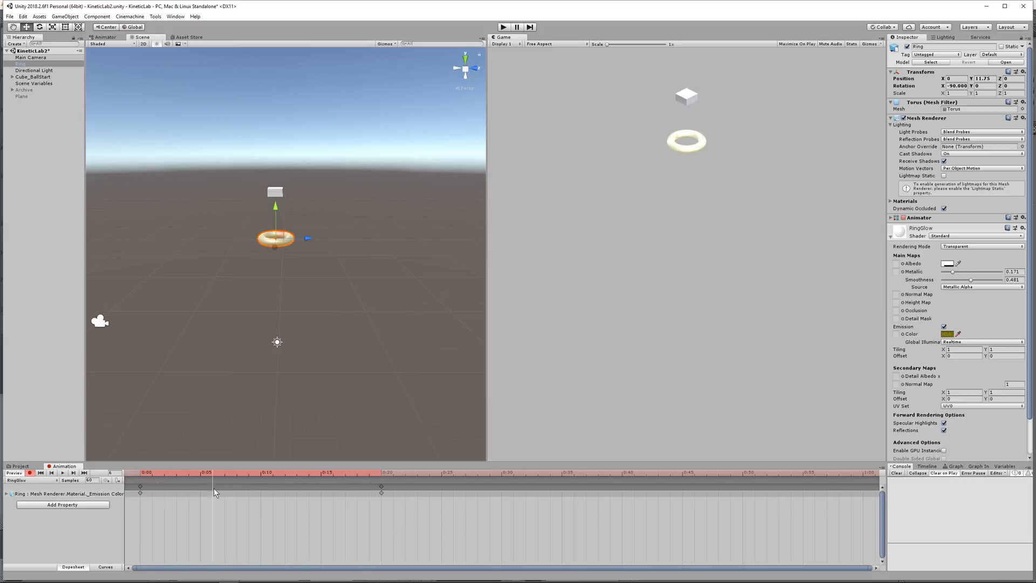
- Scrub the timeline to preview the black-to-yellow fade, ending at frame 50
click(309, 472)
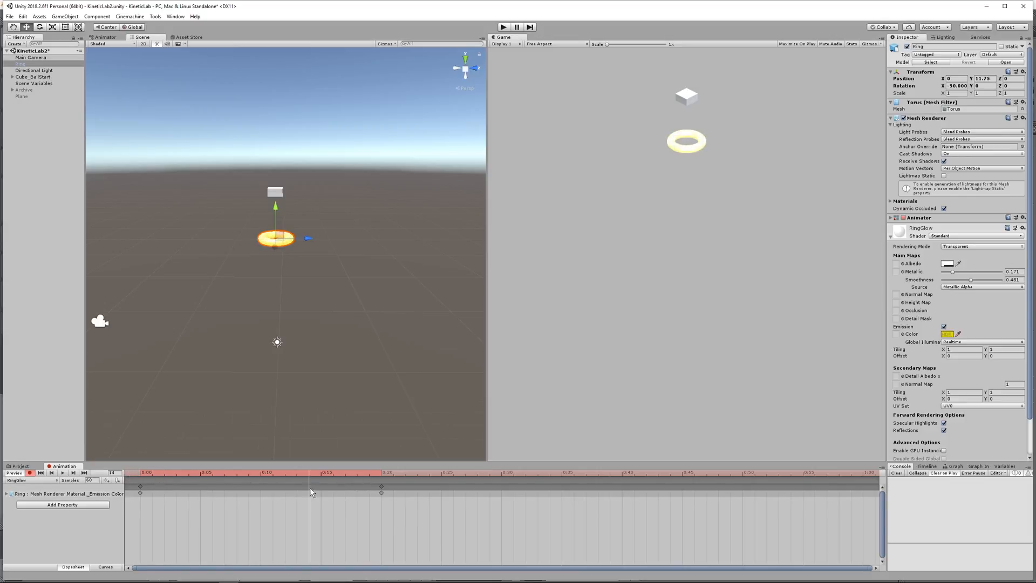
click(222, 472)
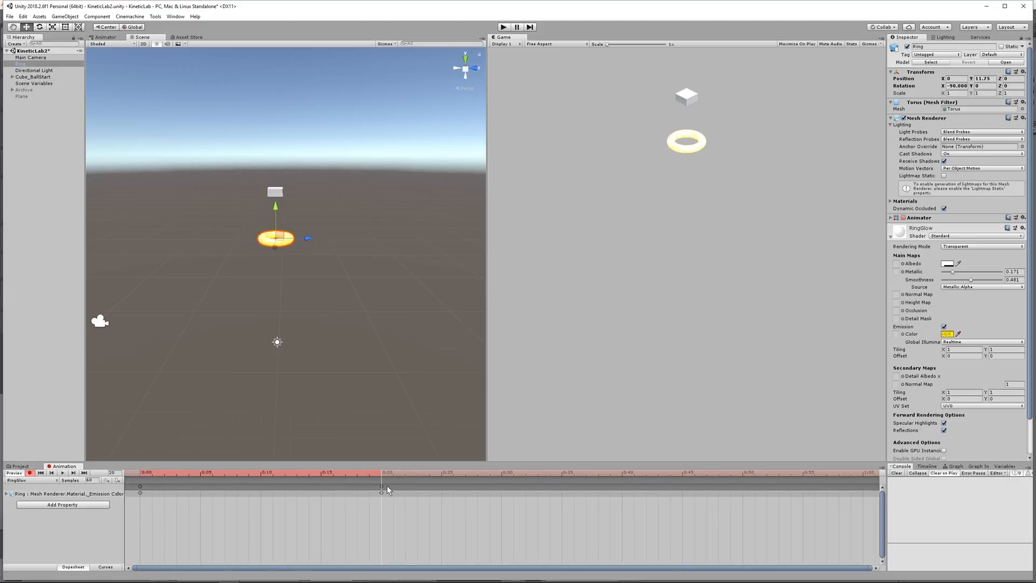
click(443, 471)
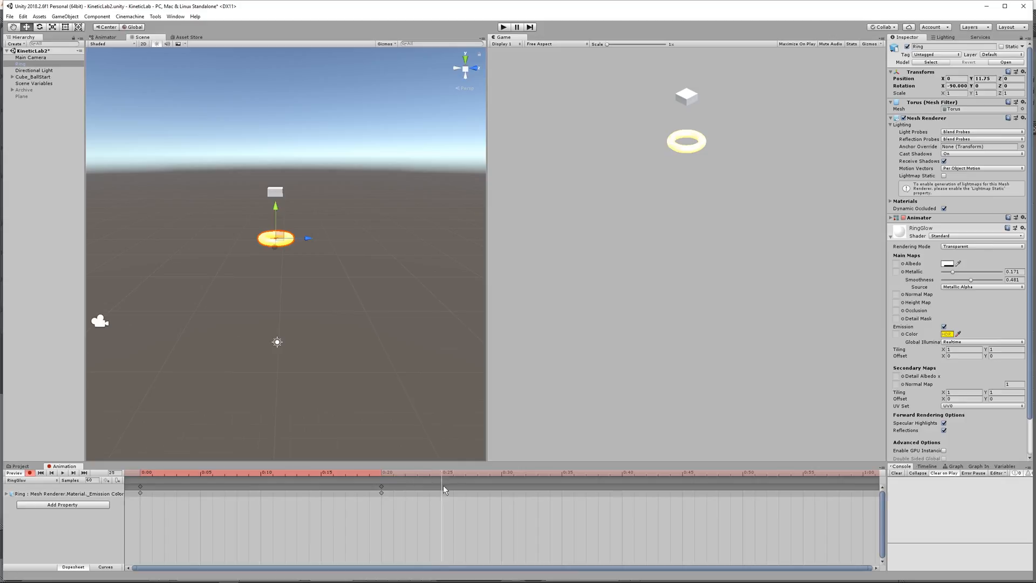
click(527, 472)
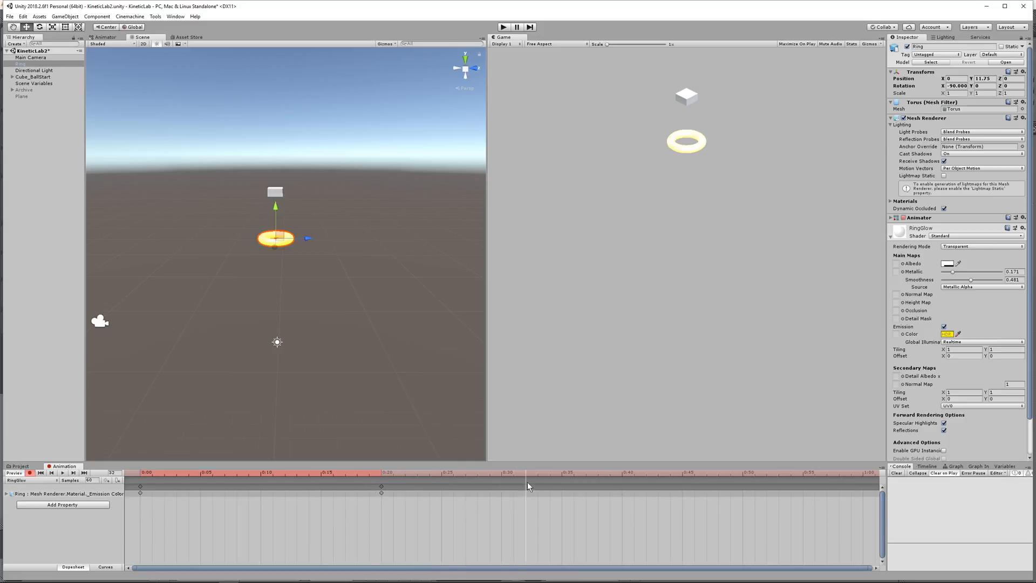
click(745, 486)
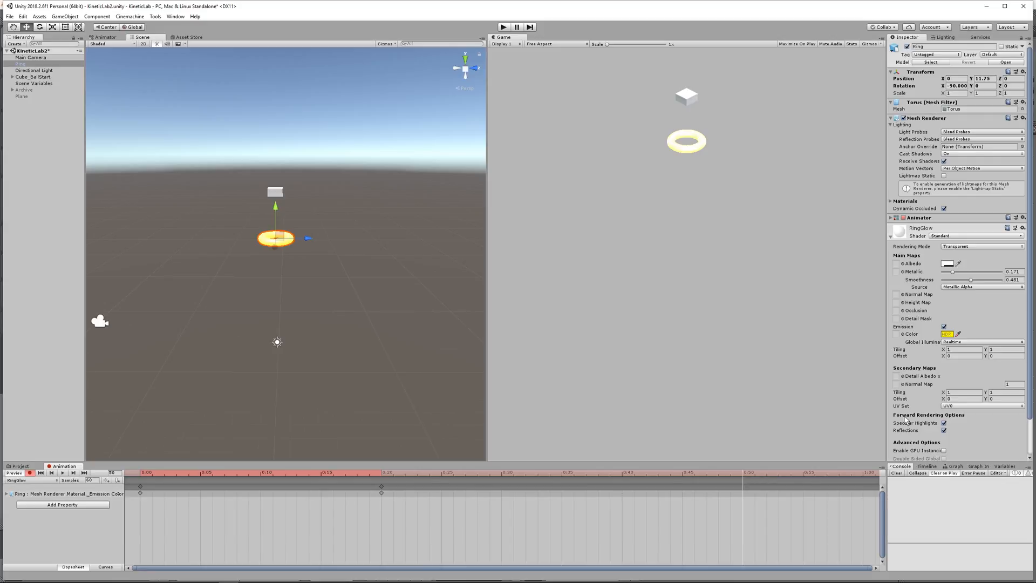
- Key the emission colour back to black at frame 50 and stop recording
click(946, 333)
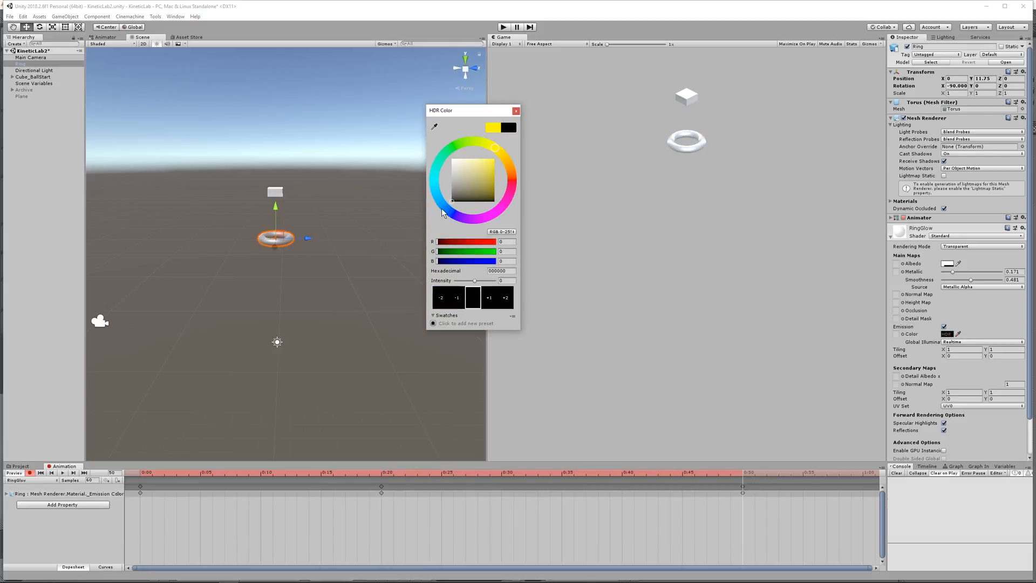
click(515, 110)
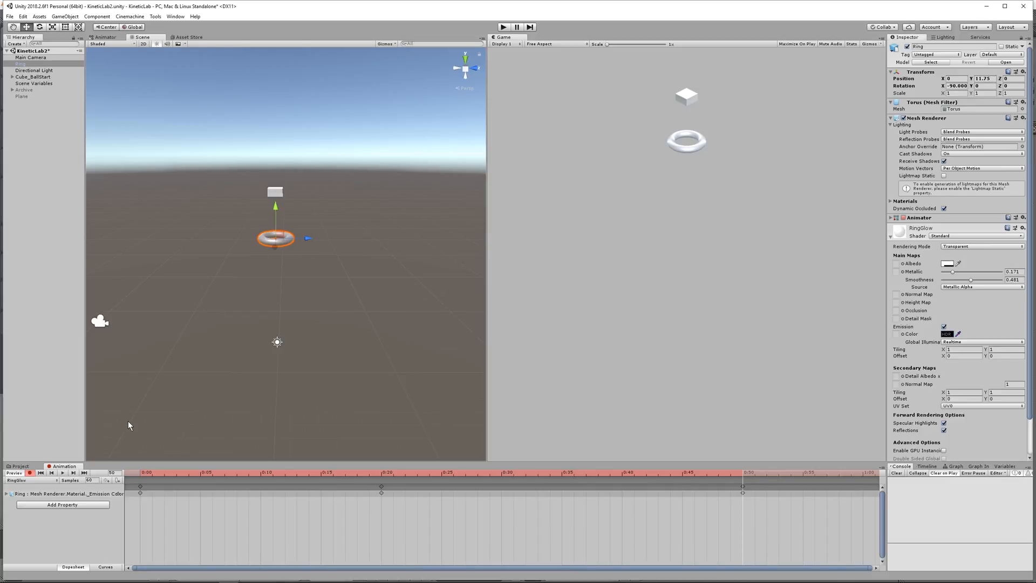
click(29, 472)
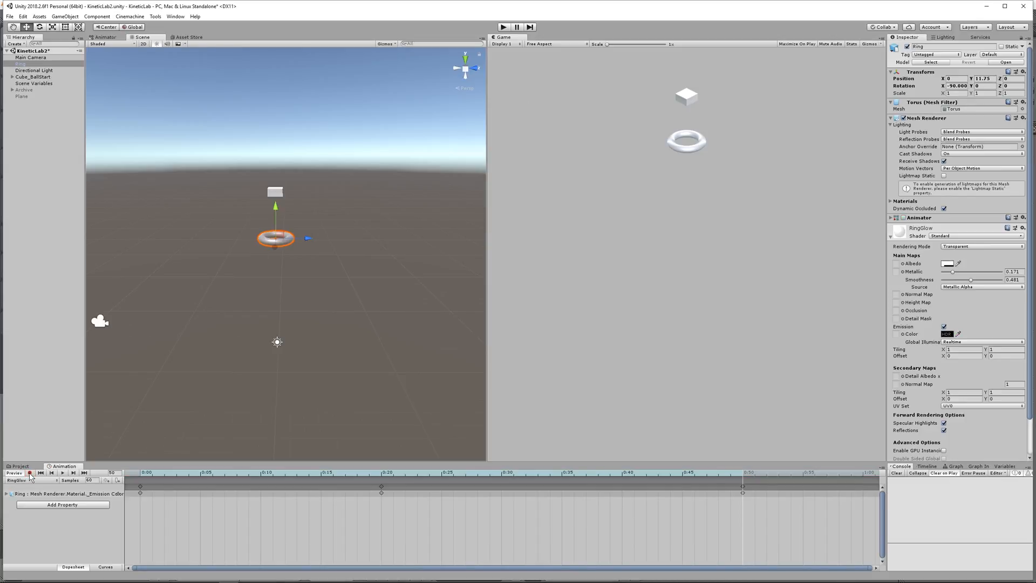
- Play the RingGlow clip to watch the ring glow yellow and fade
click(62, 472)
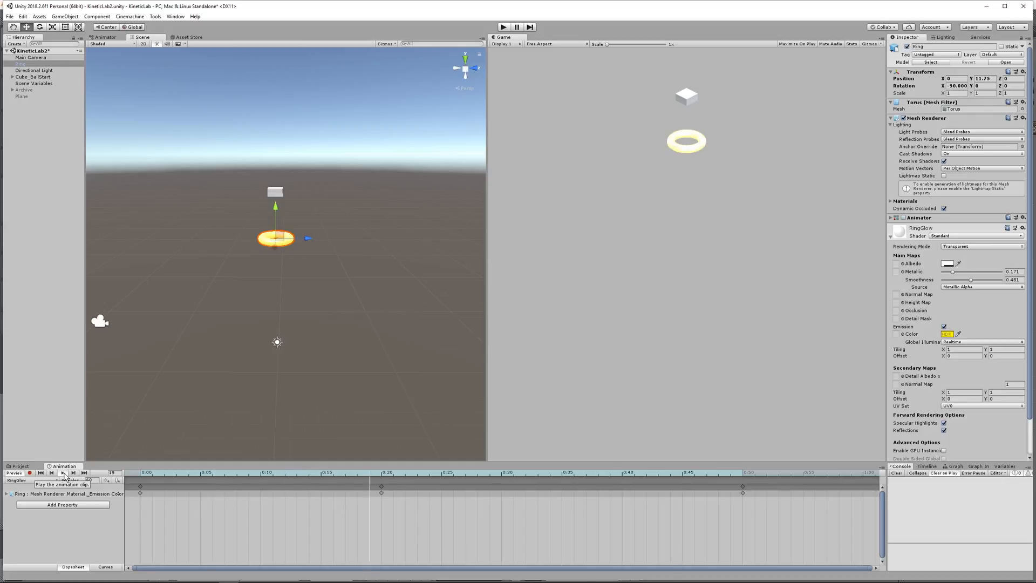
click(63, 473)
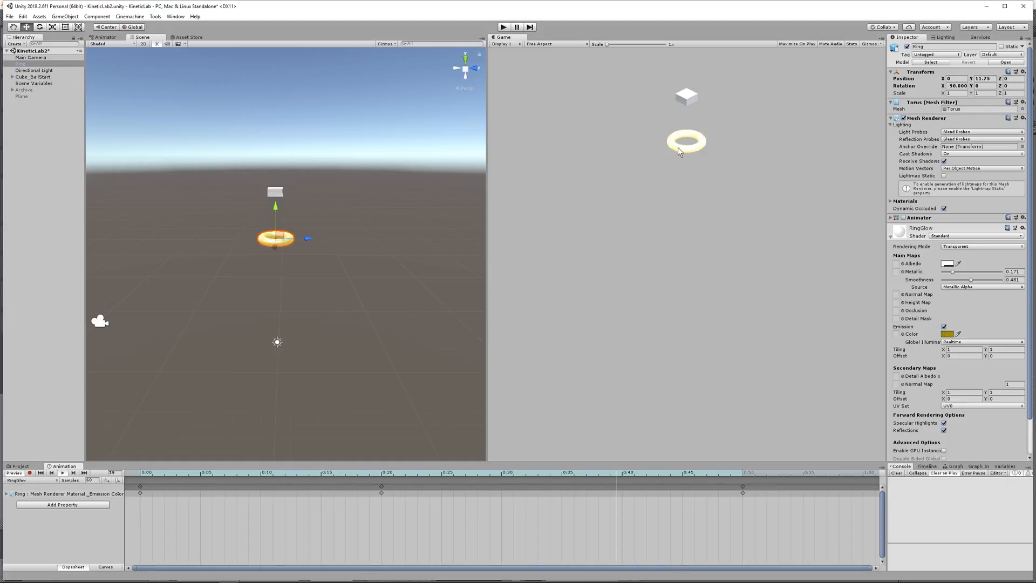